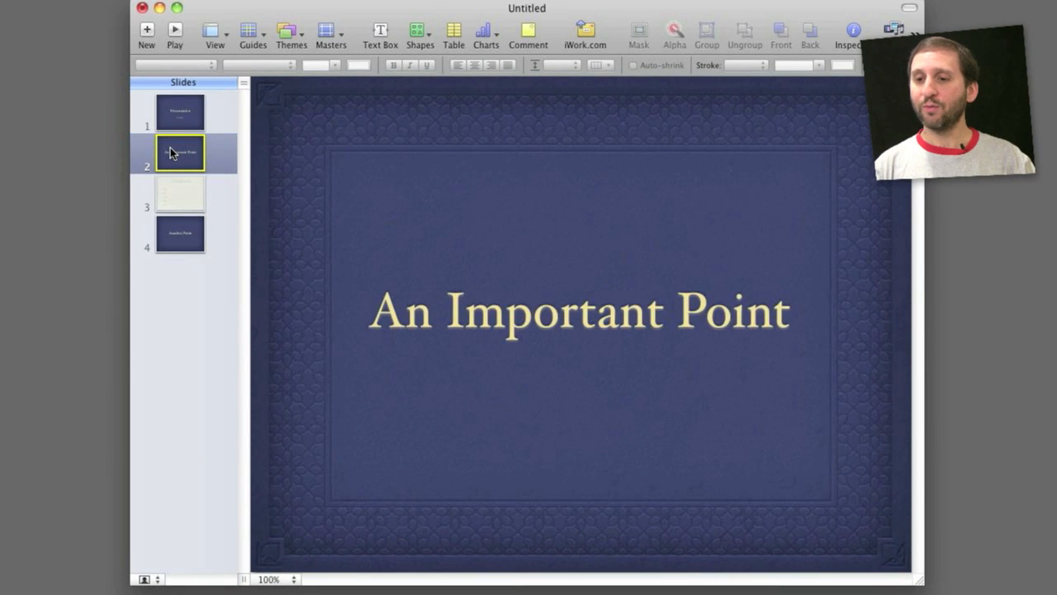
Review the Another Point slide, return to the title slide and show its Slide Inspector
click(180, 235)
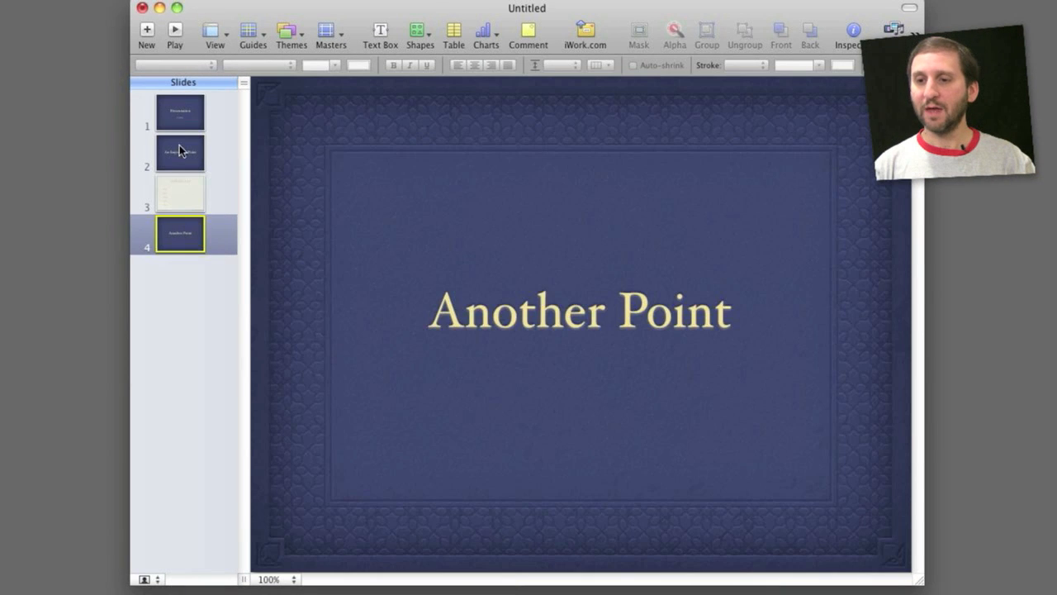
click(178, 112)
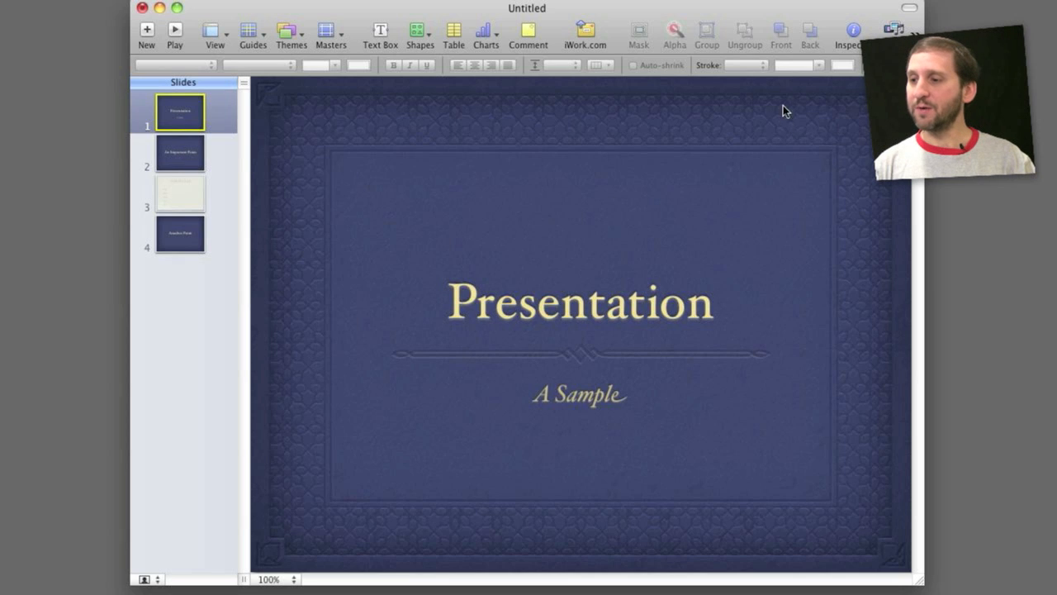
click(849, 33)
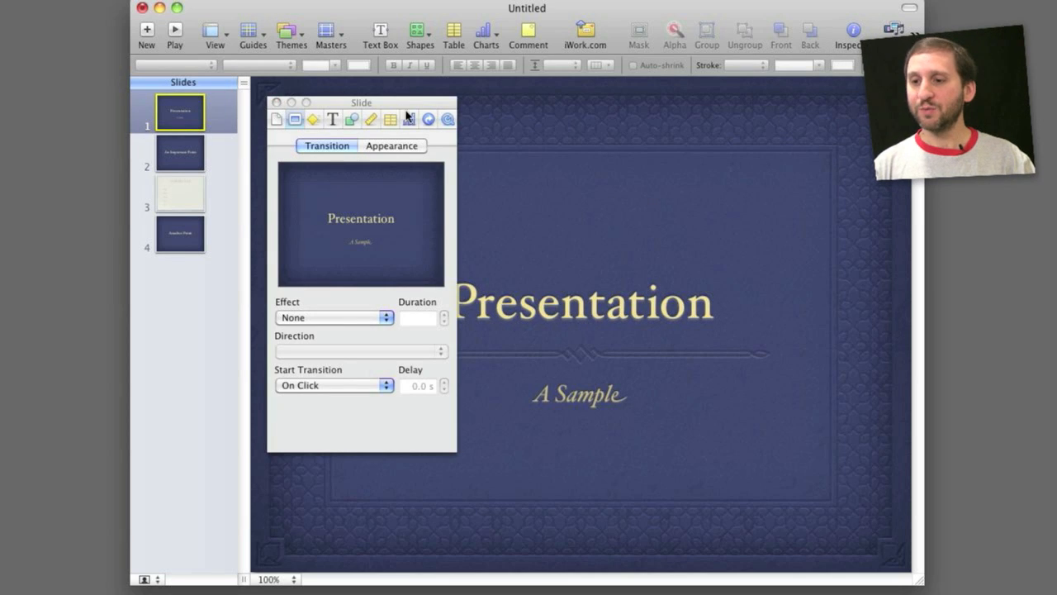
mouse_move(459, 124)
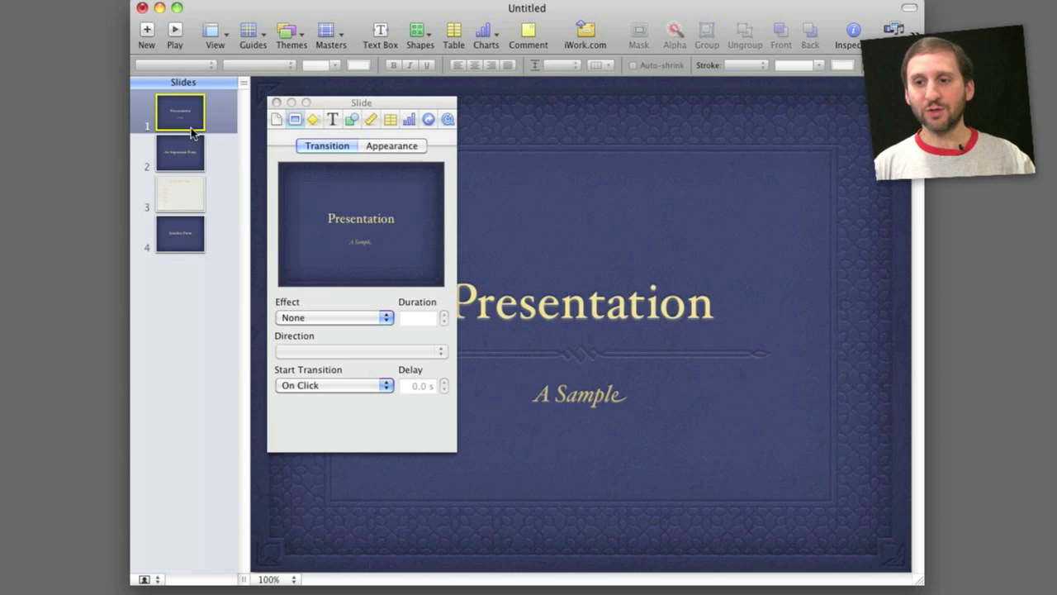
mouse_move(183, 120)
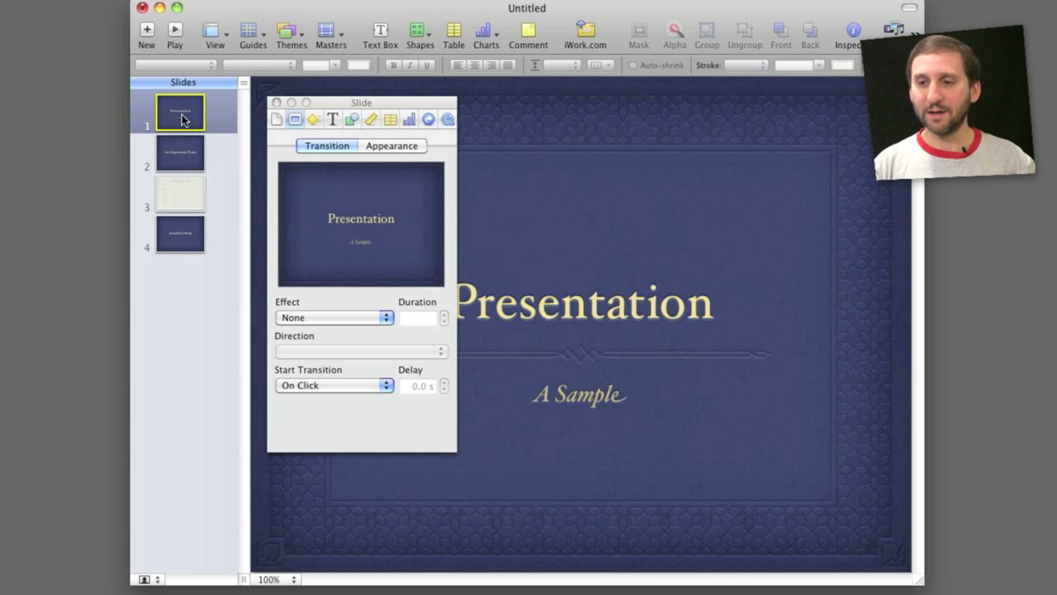
mouse_move(320, 322)
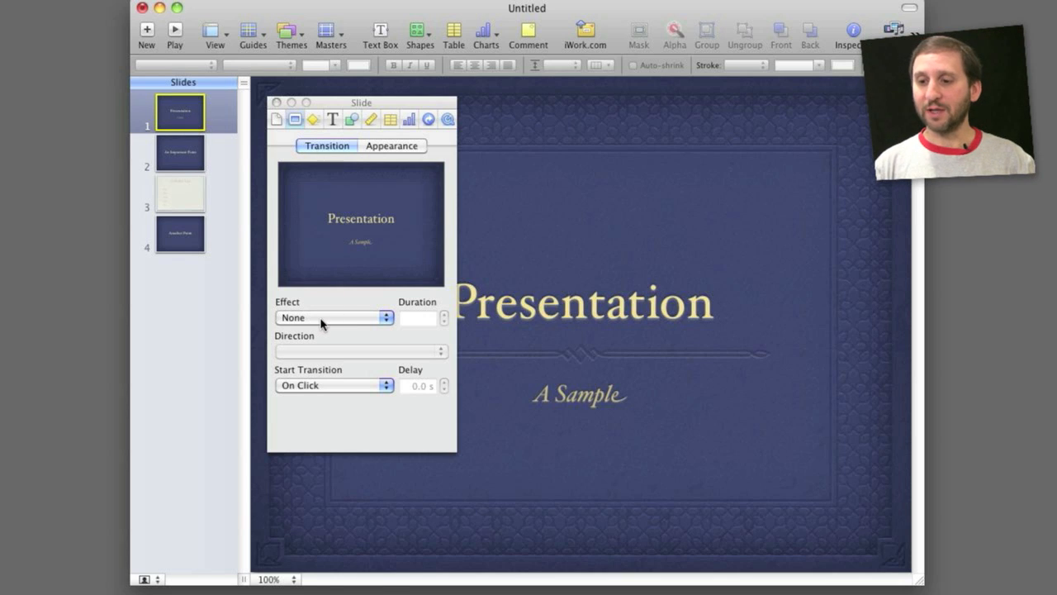
Apply the Cube transition effect to the title slide, moving right to left
click(334, 317)
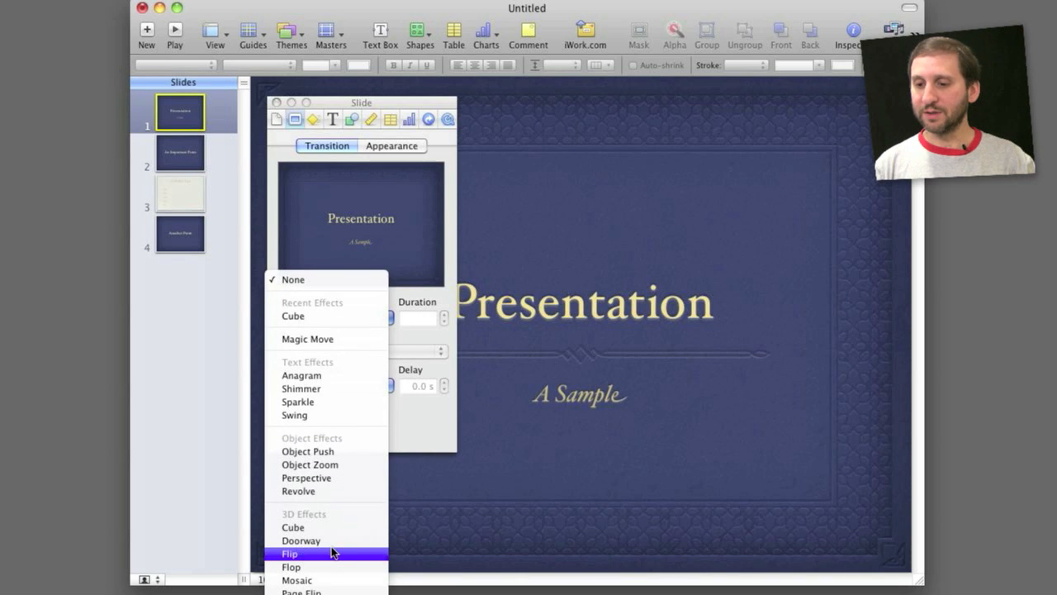
click(292, 317)
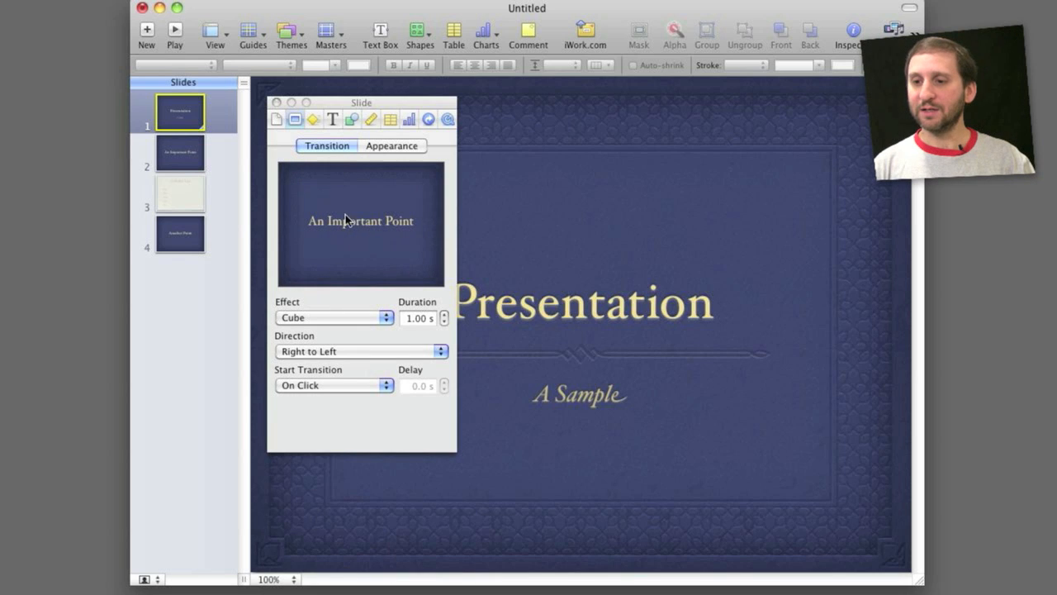
mouse_move(378, 237)
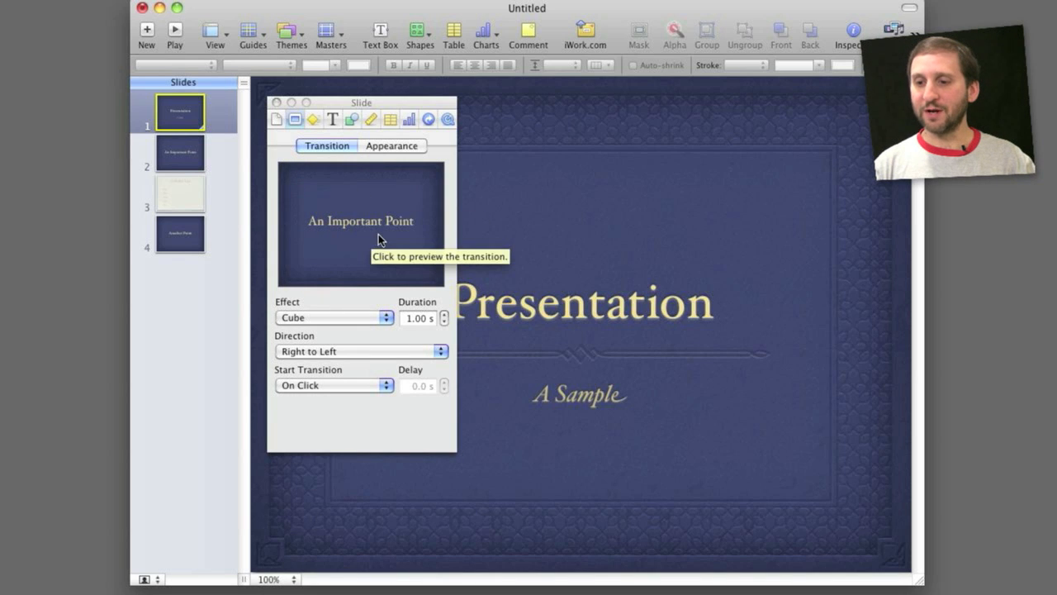
mouse_move(380, 346)
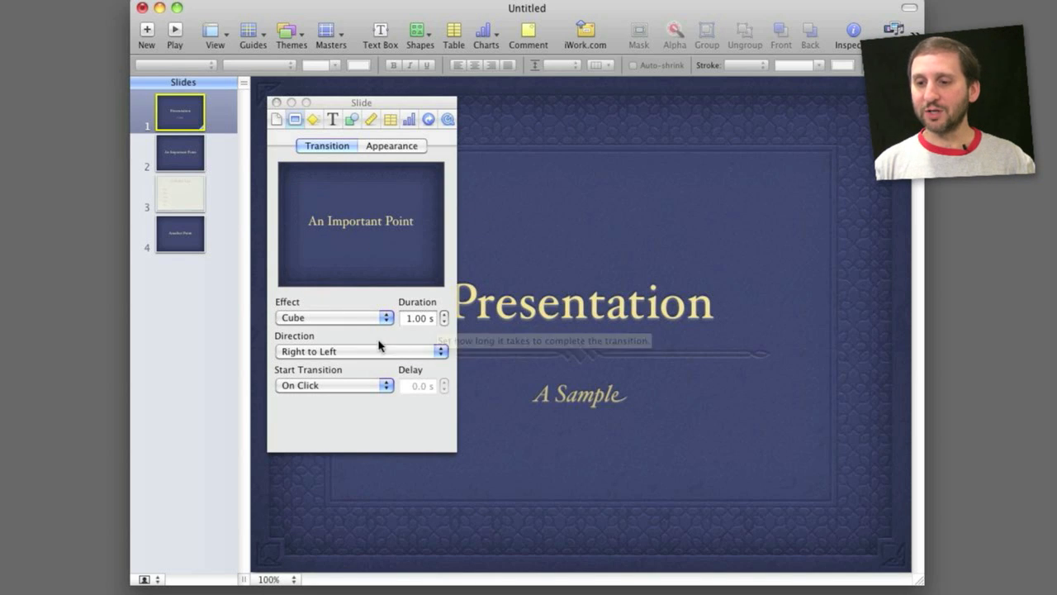
click(362, 350)
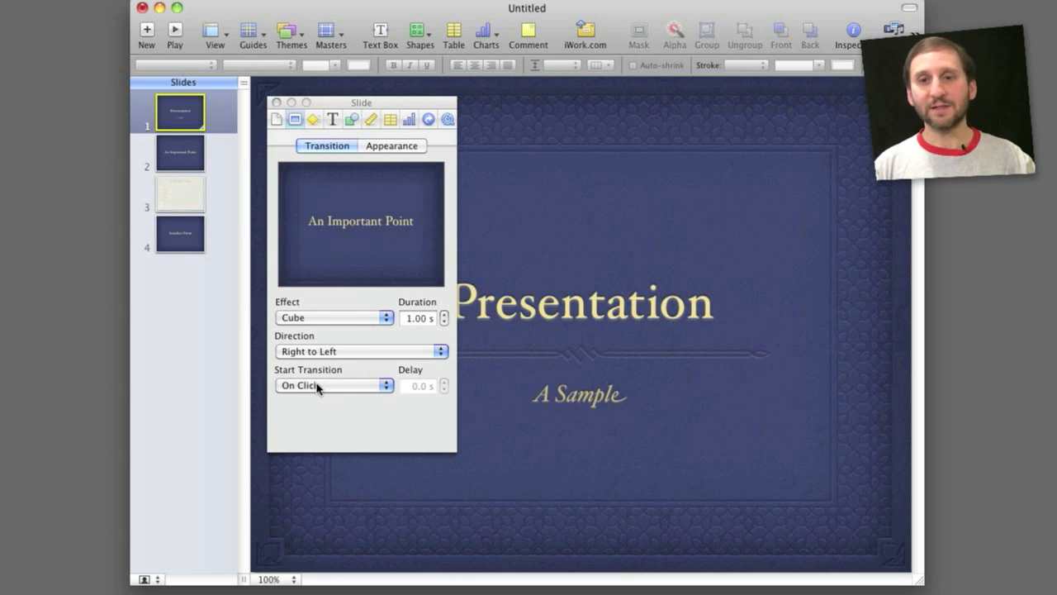
Try starting the transition automatically, then set it back to On Click
click(334, 385)
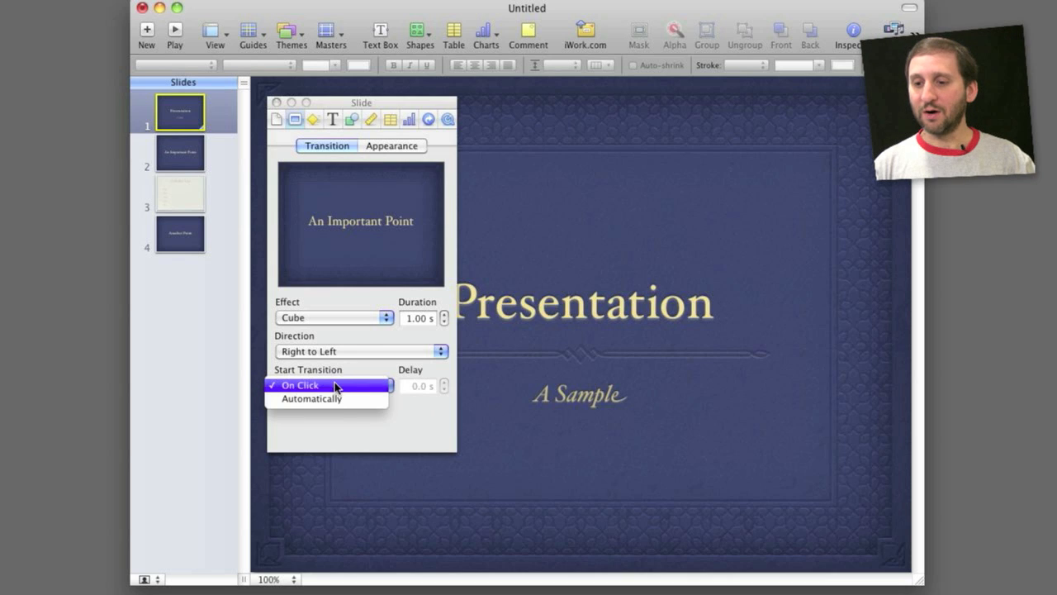
click(311, 398)
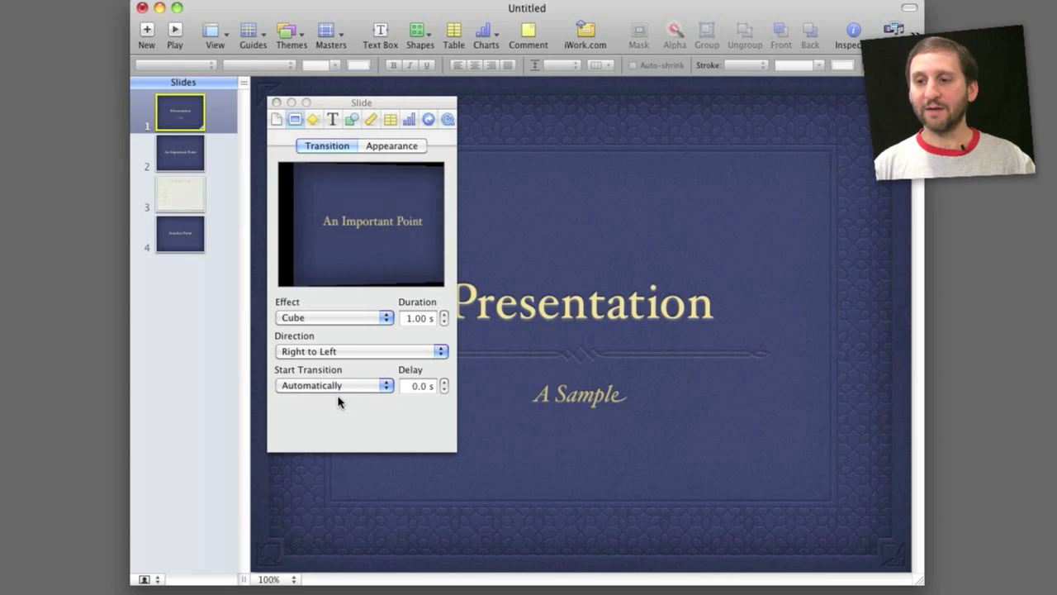
mouse_move(421, 387)
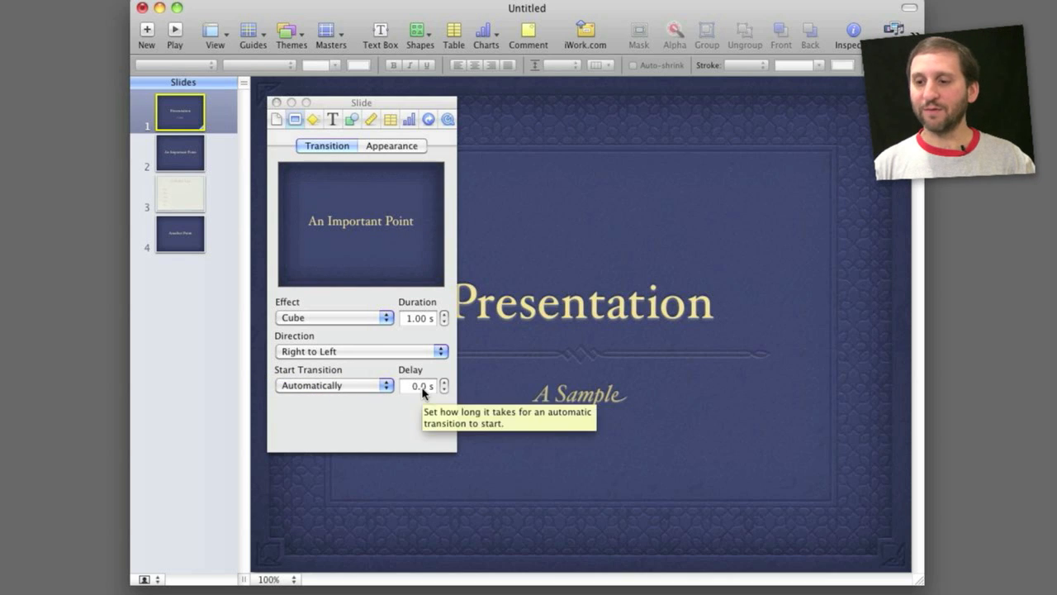
mouse_move(380, 381)
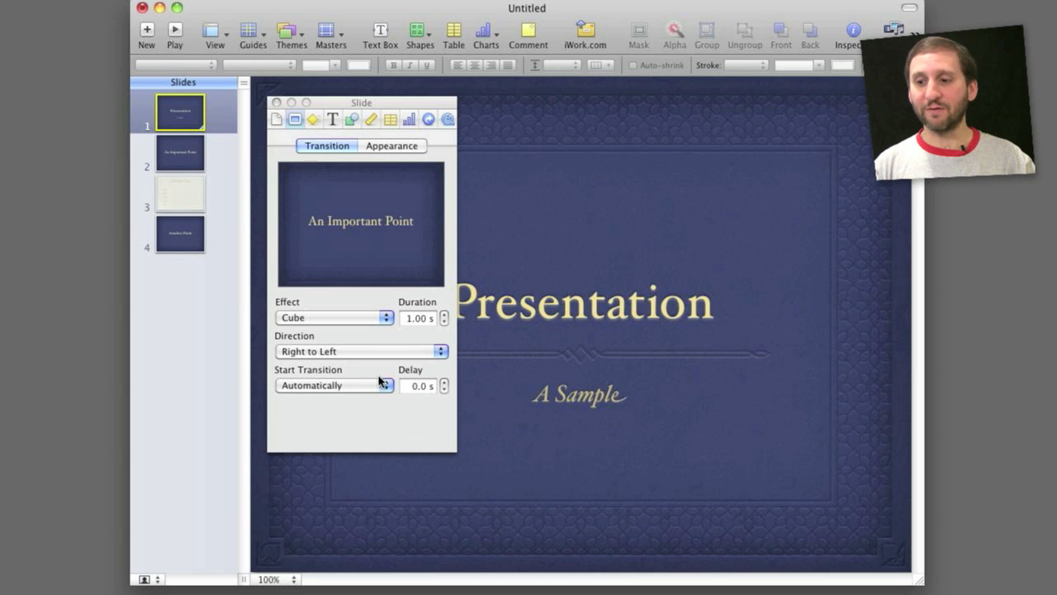
click(334, 384)
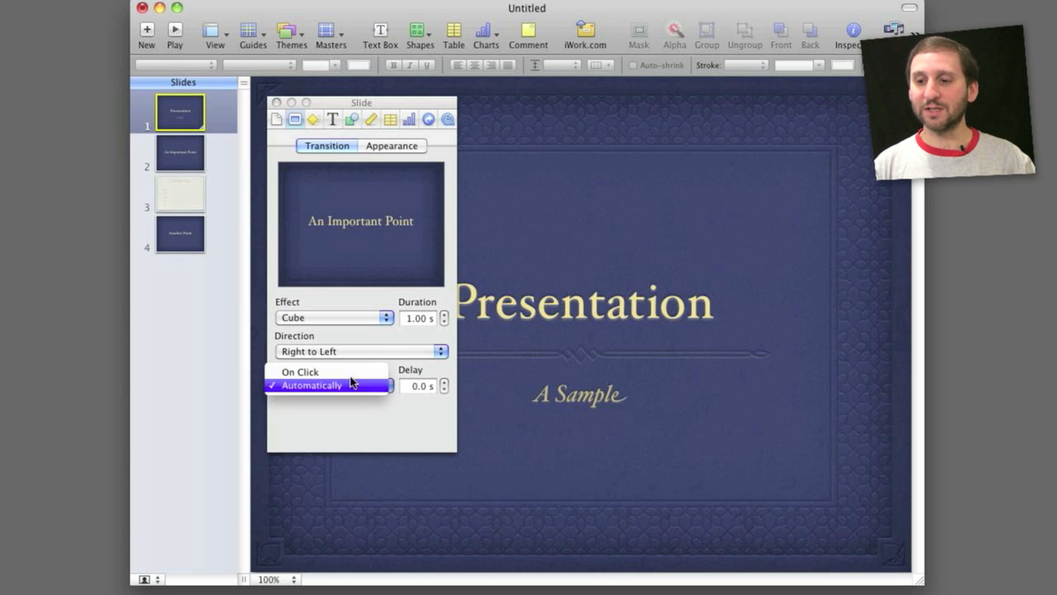
click(299, 370)
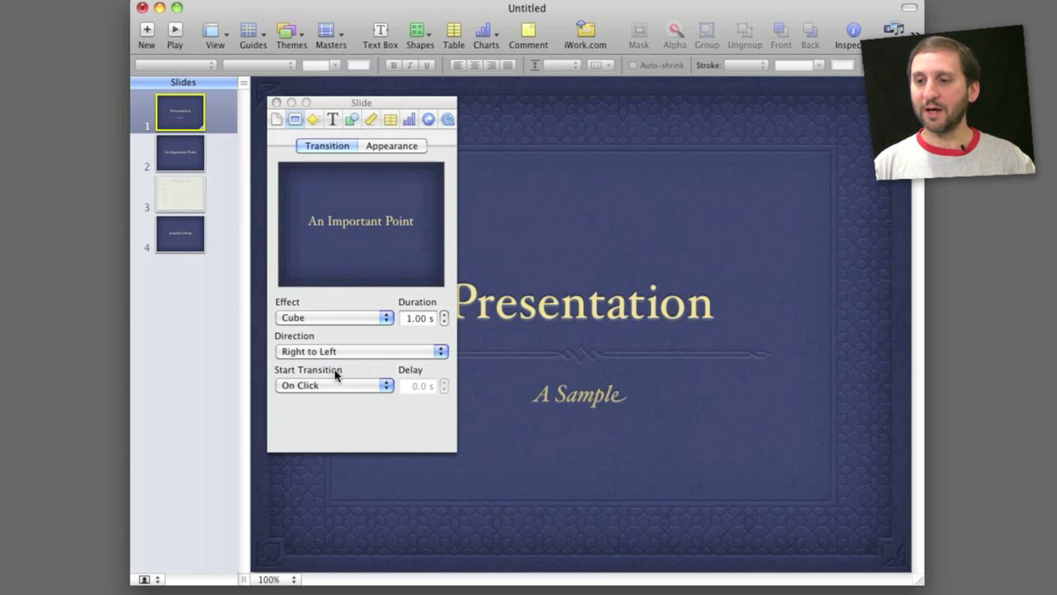
mouse_move(211, 132)
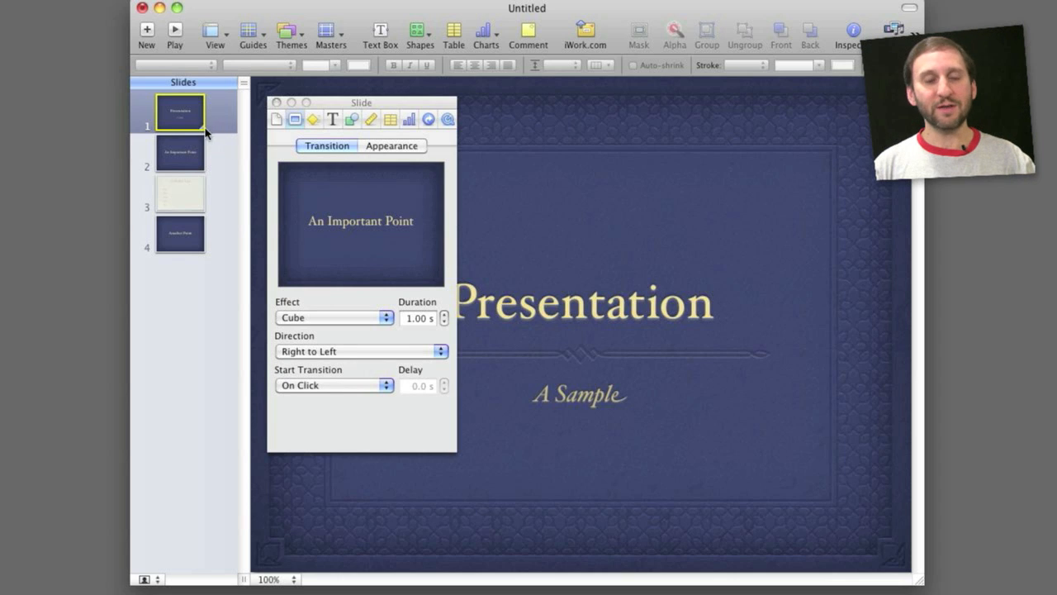
mouse_move(239, 58)
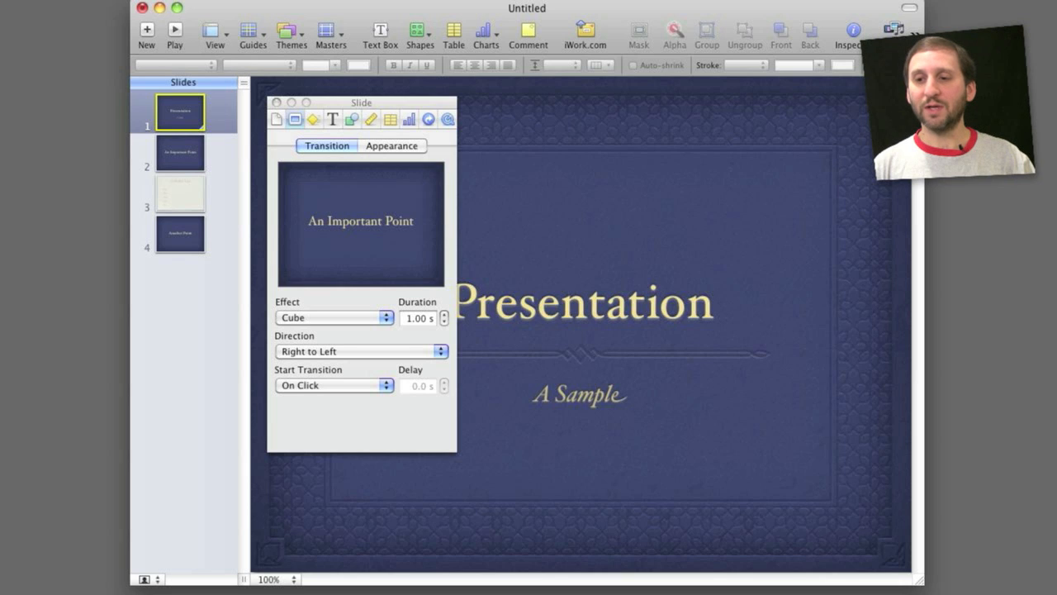
click(175, 33)
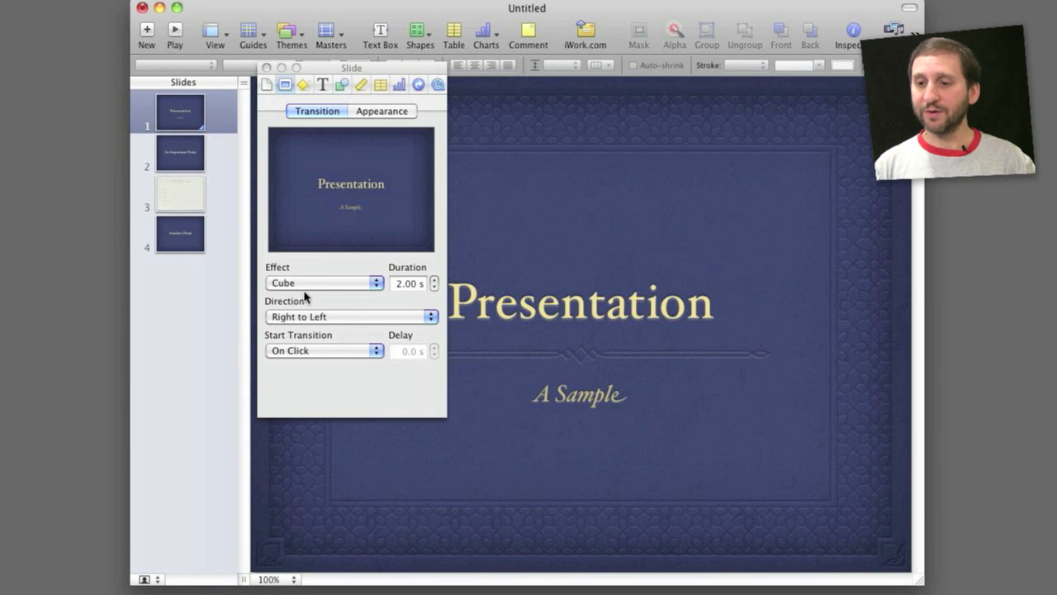
Change the transition to Mosaic with spinning tiles at Small size
click(323, 282)
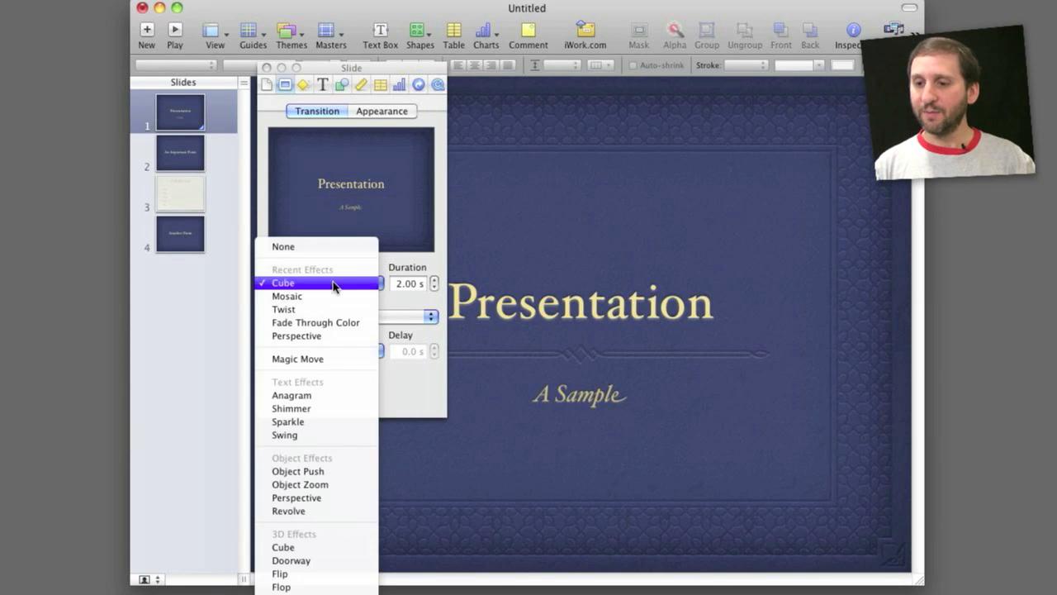
click(288, 296)
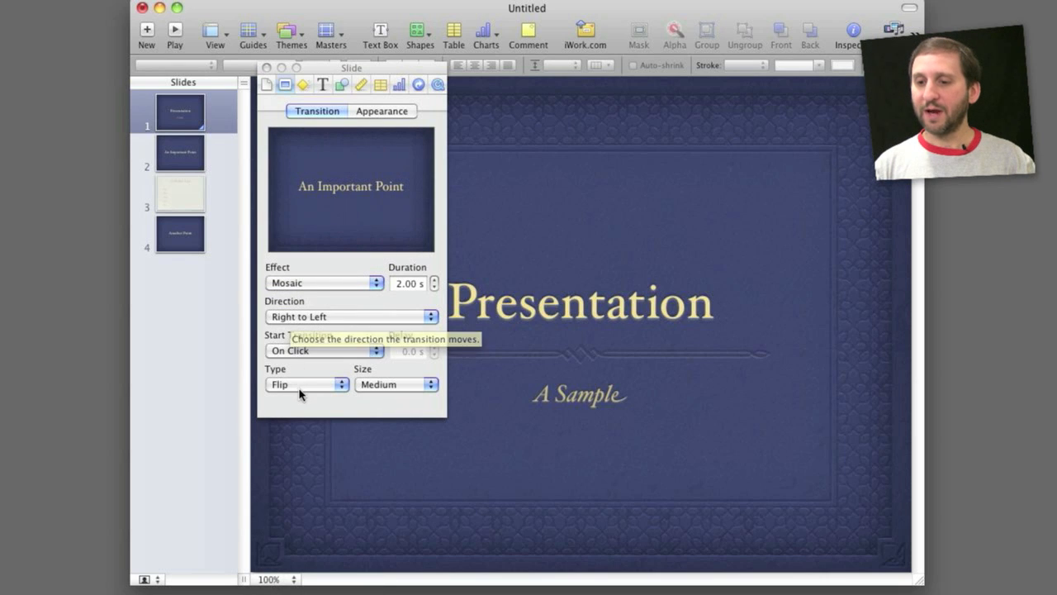
click(306, 383)
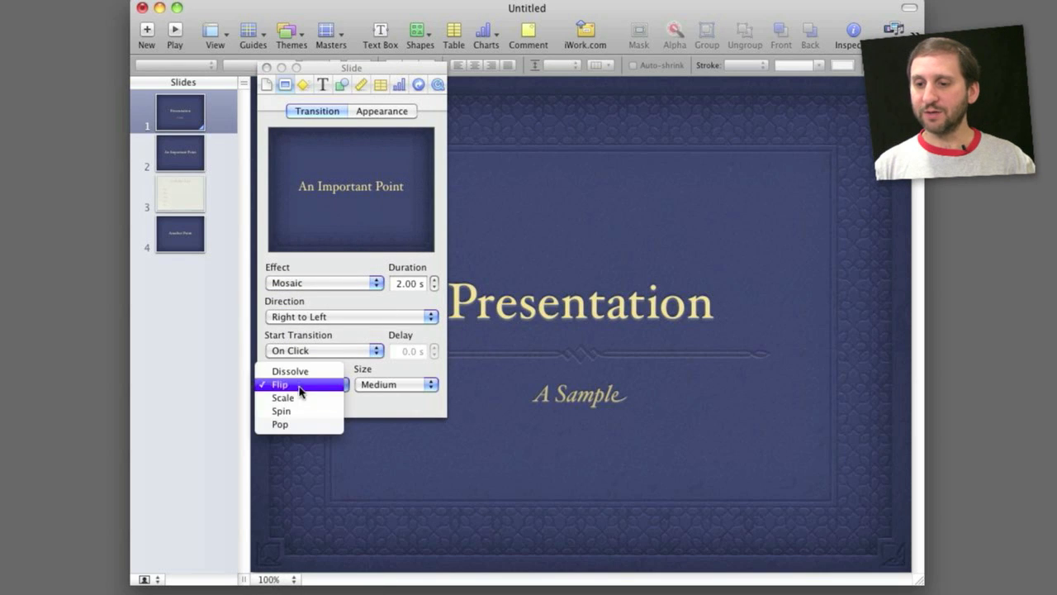
click(283, 397)
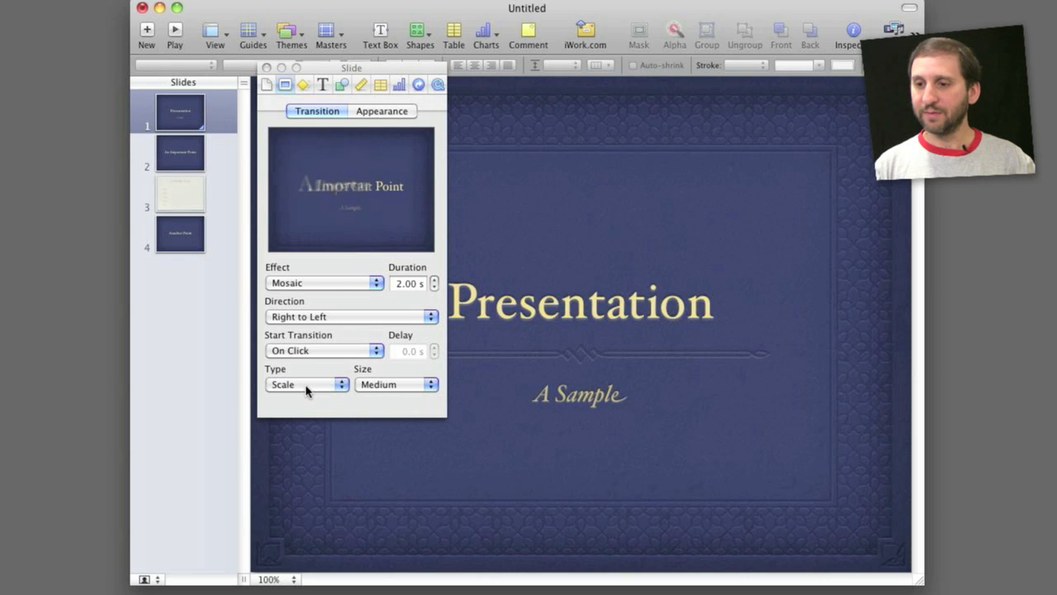
click(305, 383)
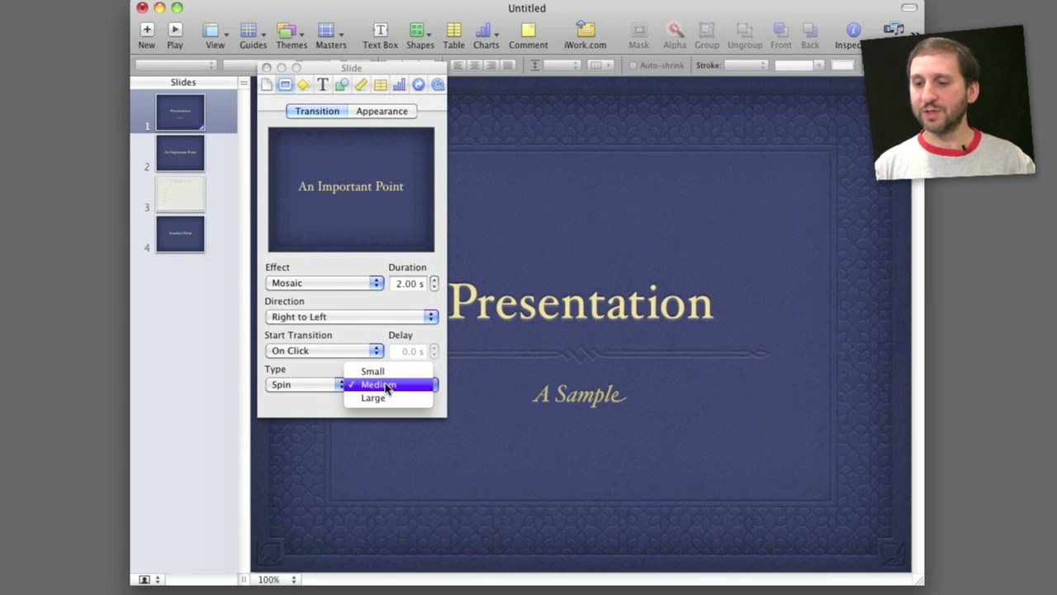
click(373, 370)
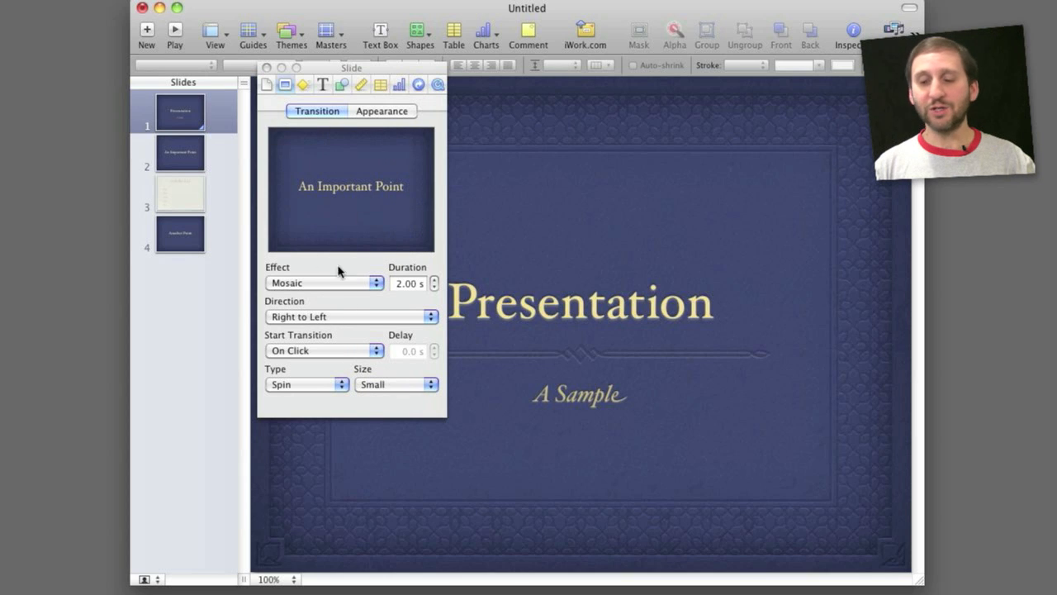
mouse_move(364, 370)
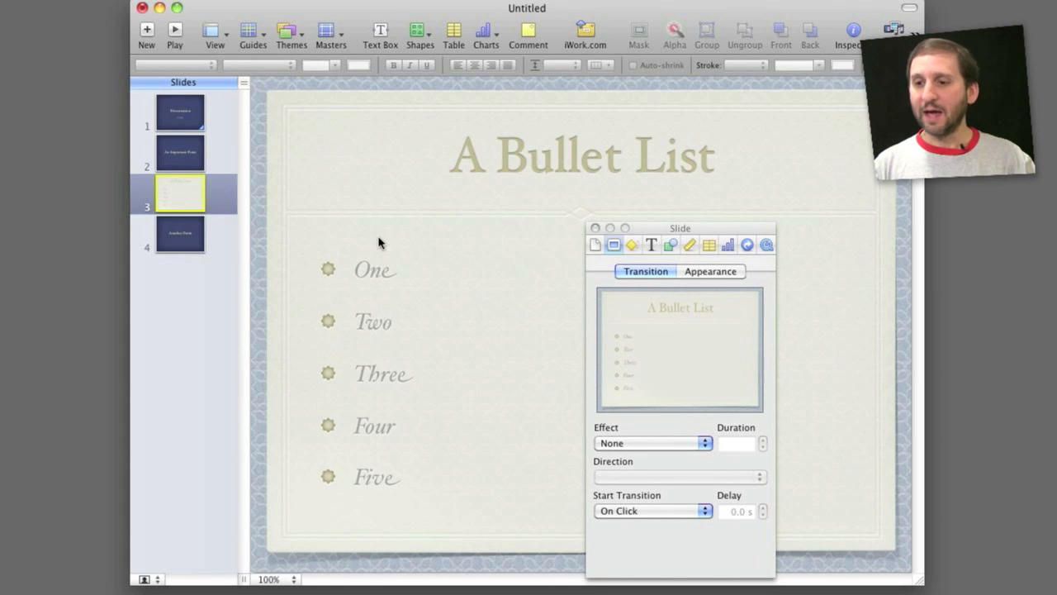
mouse_move(321, 409)
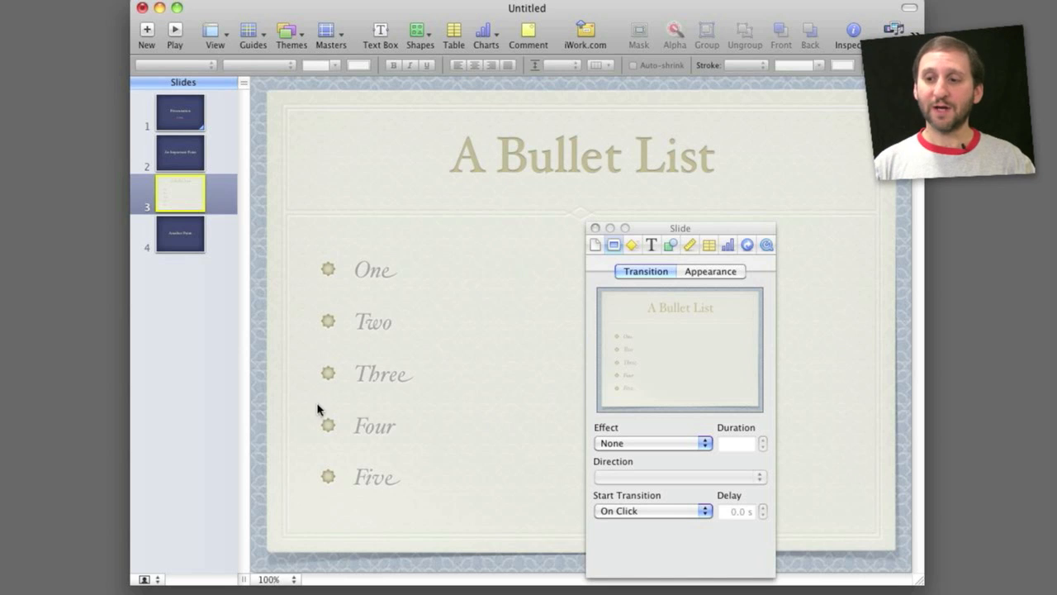
mouse_move(384, 305)
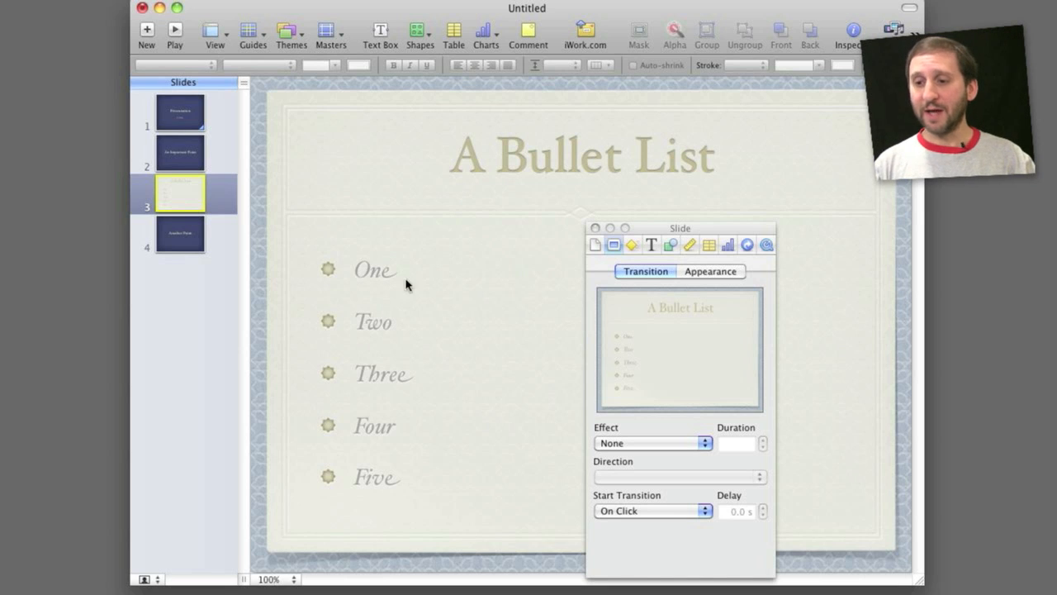
mouse_move(459, 321)
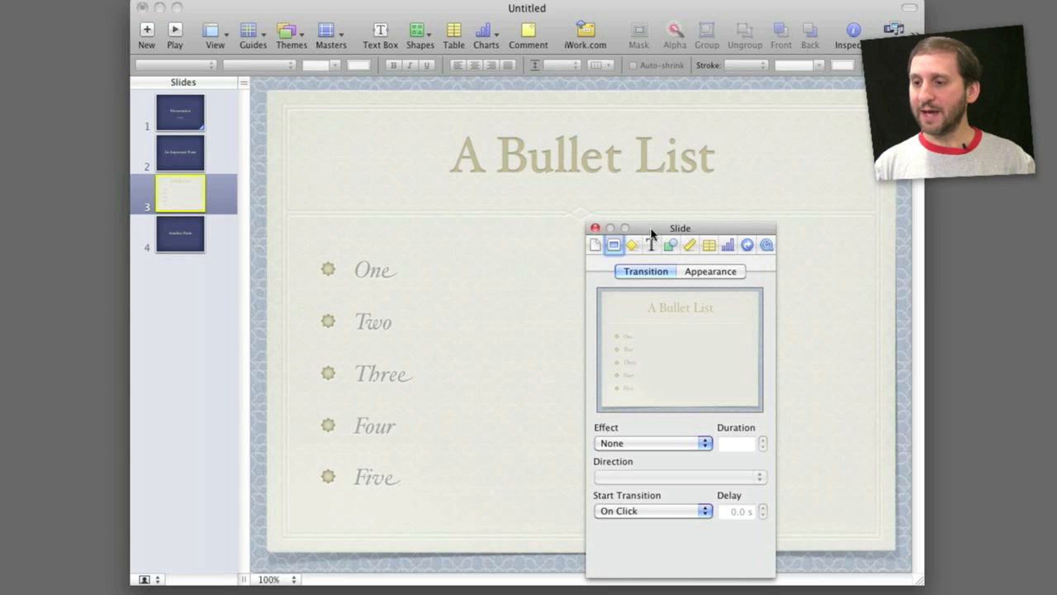
Set the bullet list's build-in to Blast delivered By Bullet, then move to the One Thing slide
click(631, 245)
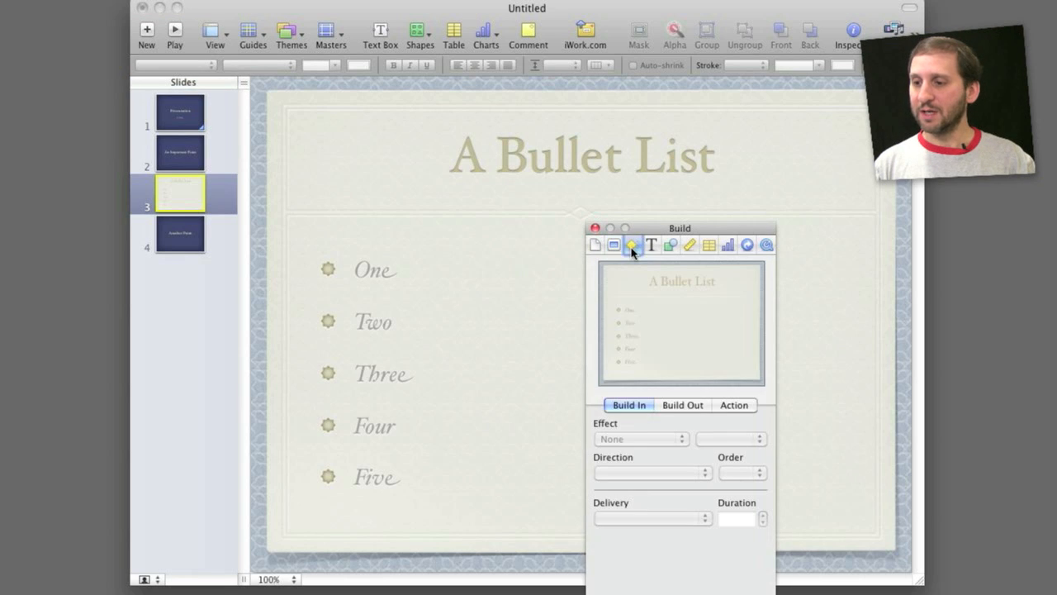
mouse_move(515, 264)
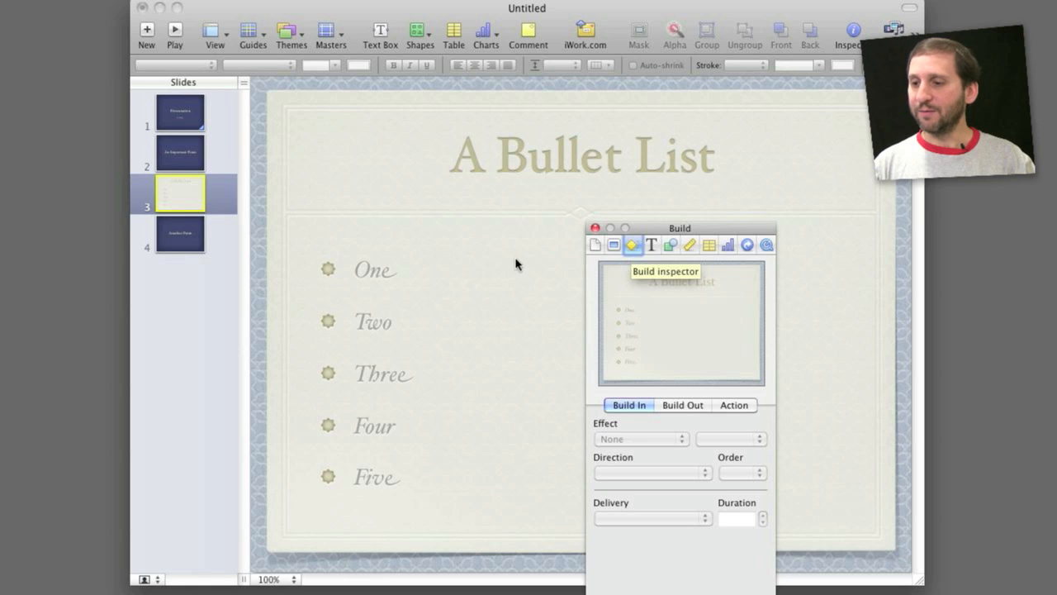
mouse_move(380, 272)
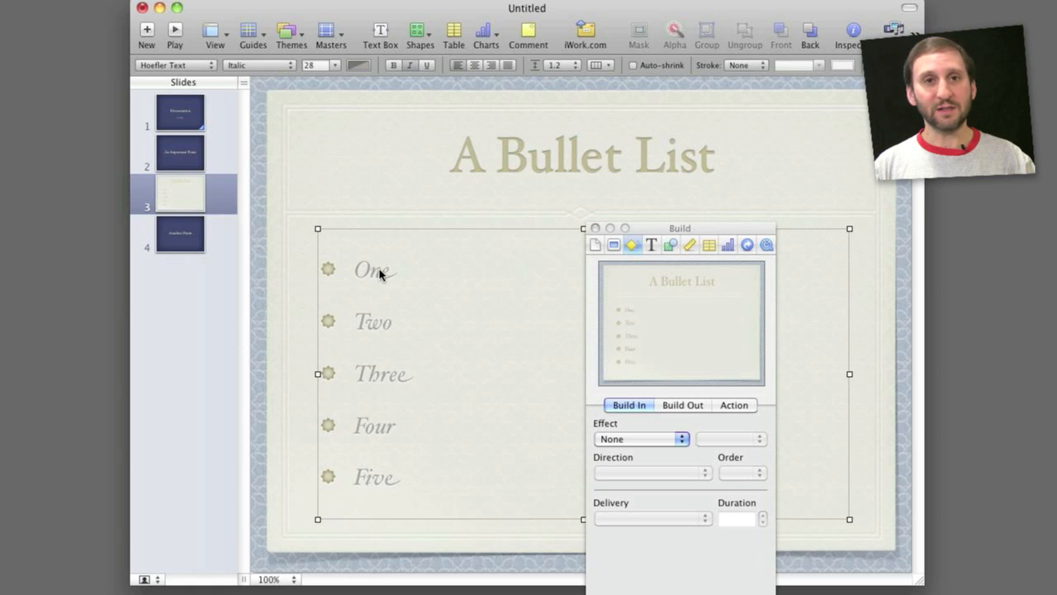
mouse_move(671, 327)
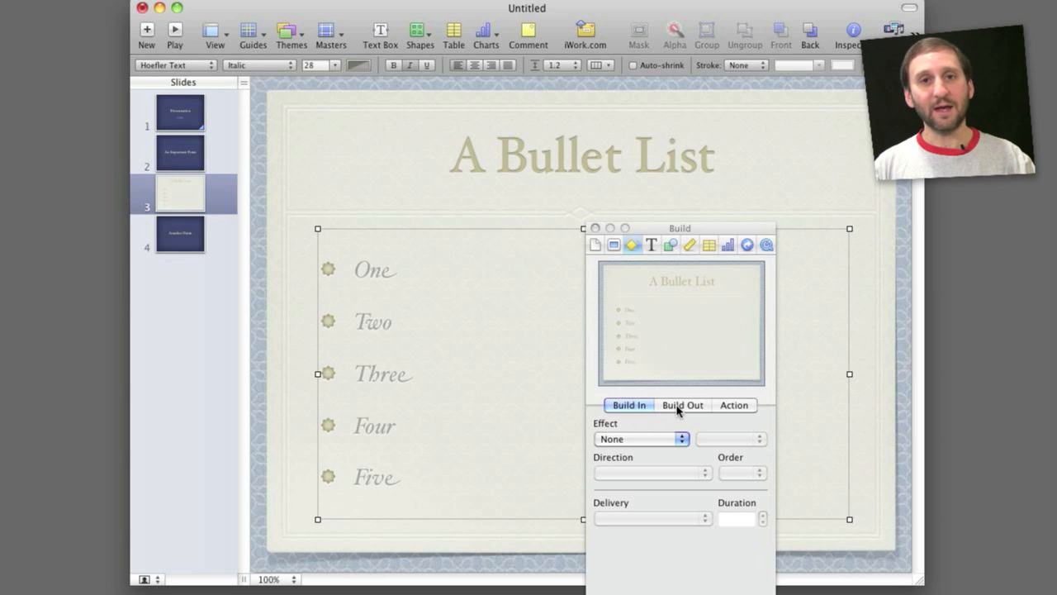
mouse_move(363, 537)
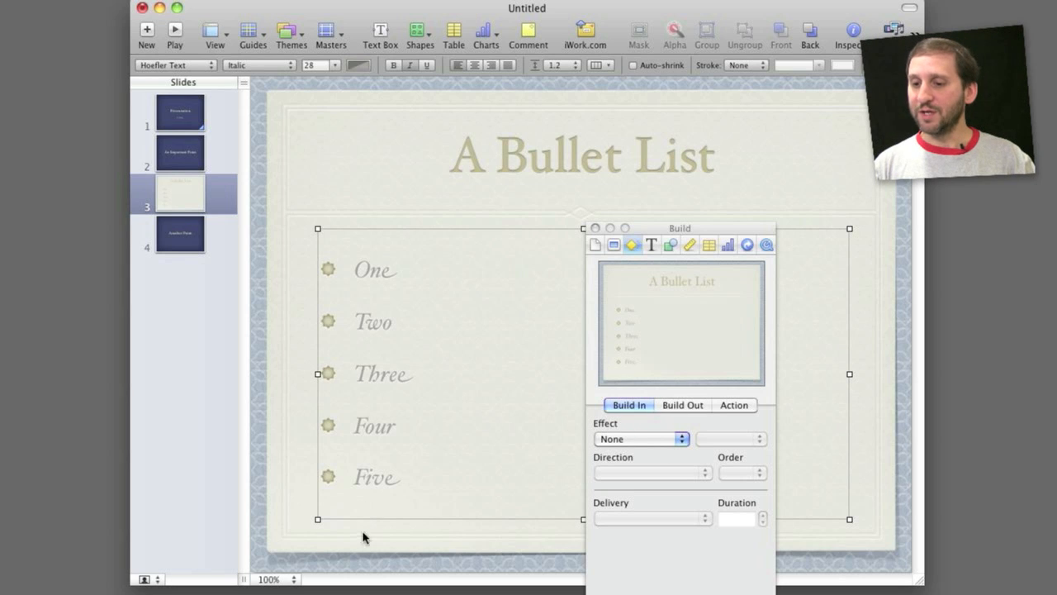
click(640, 439)
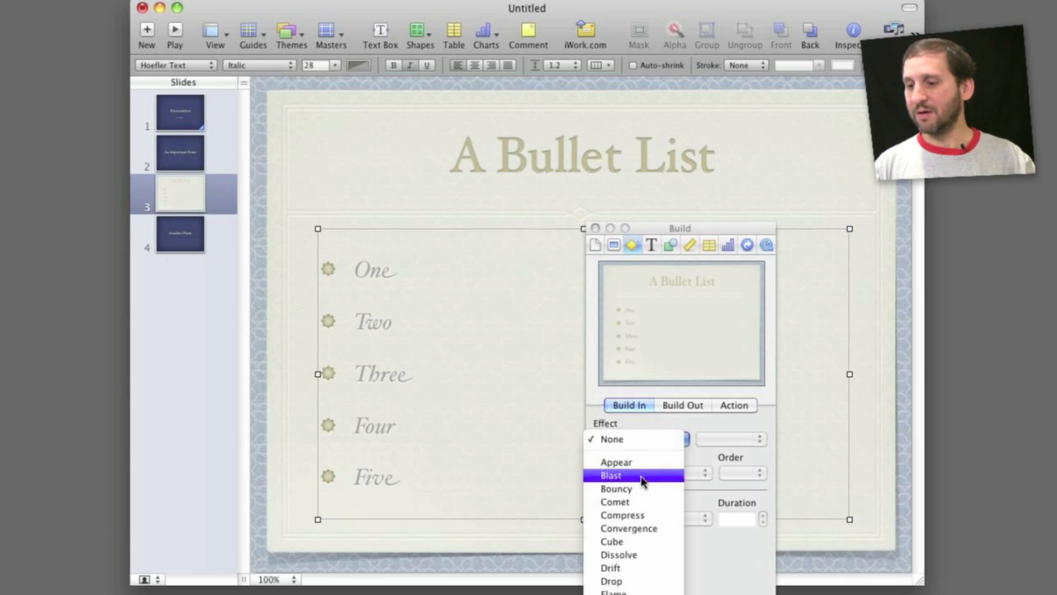
click(611, 476)
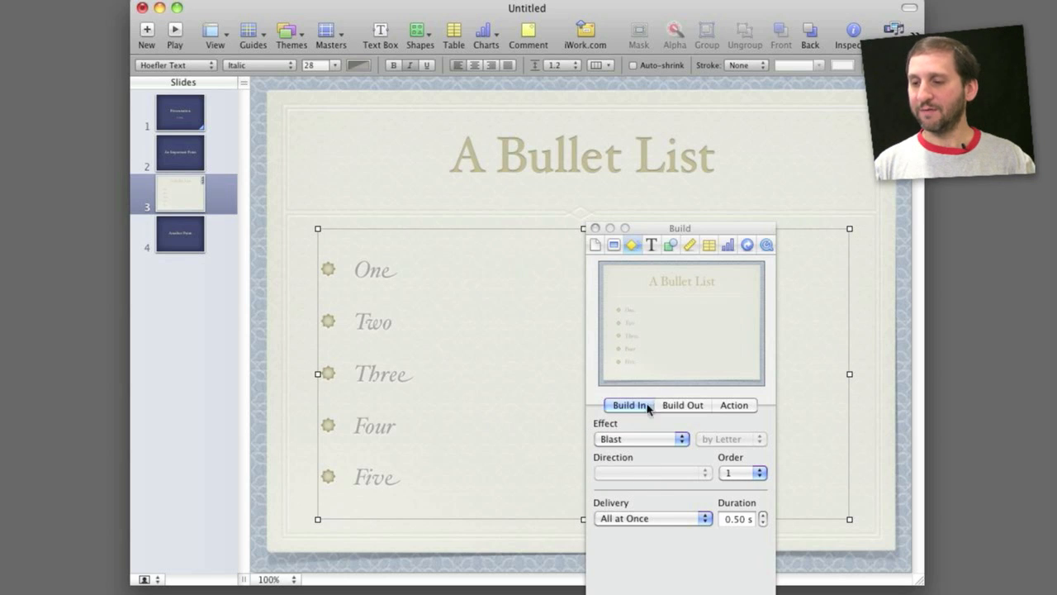
mouse_move(625, 335)
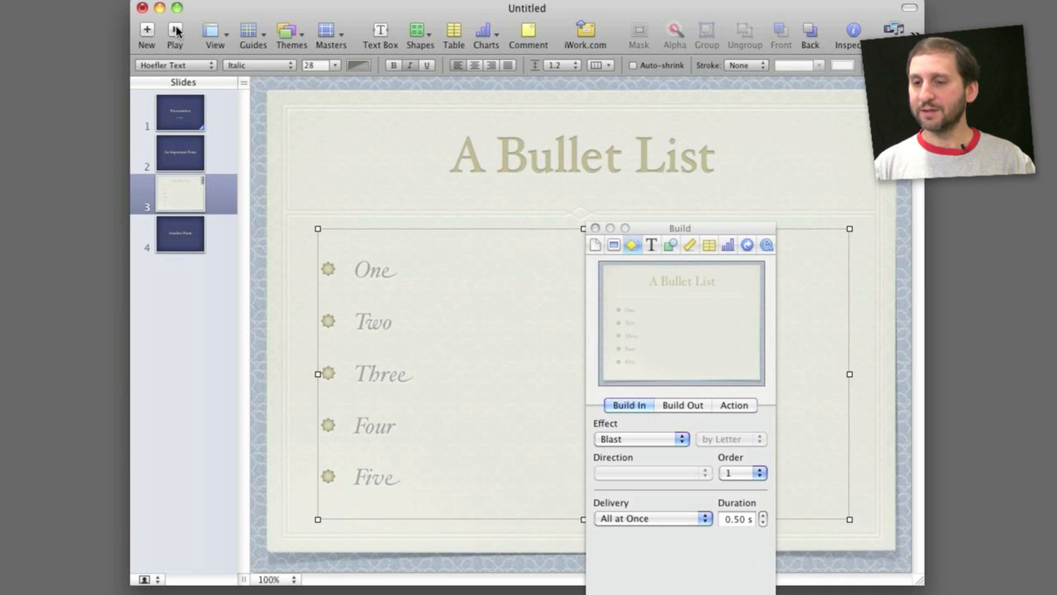
mouse_move(658, 440)
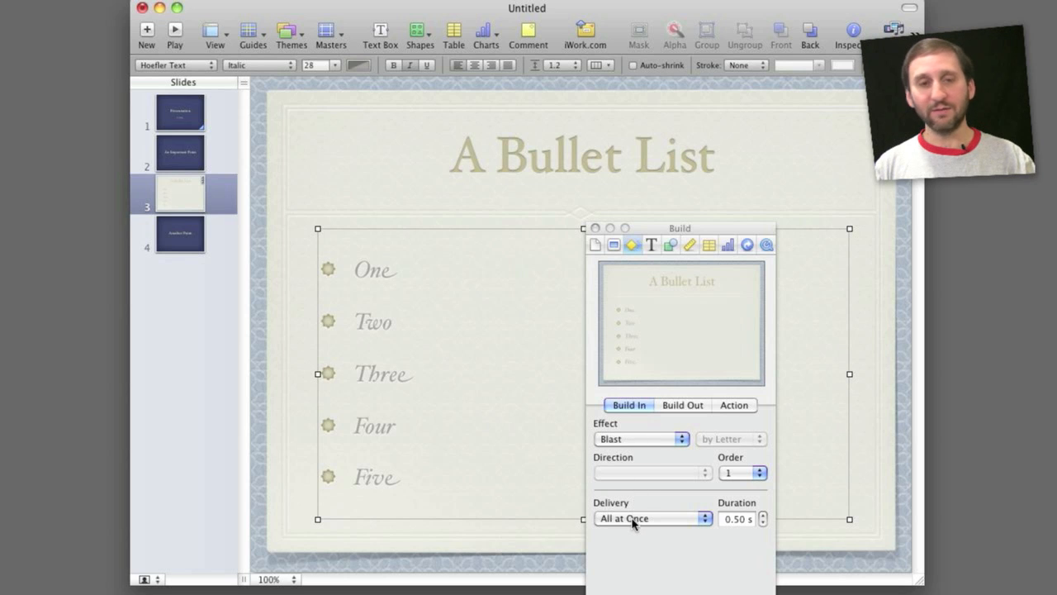
click(653, 519)
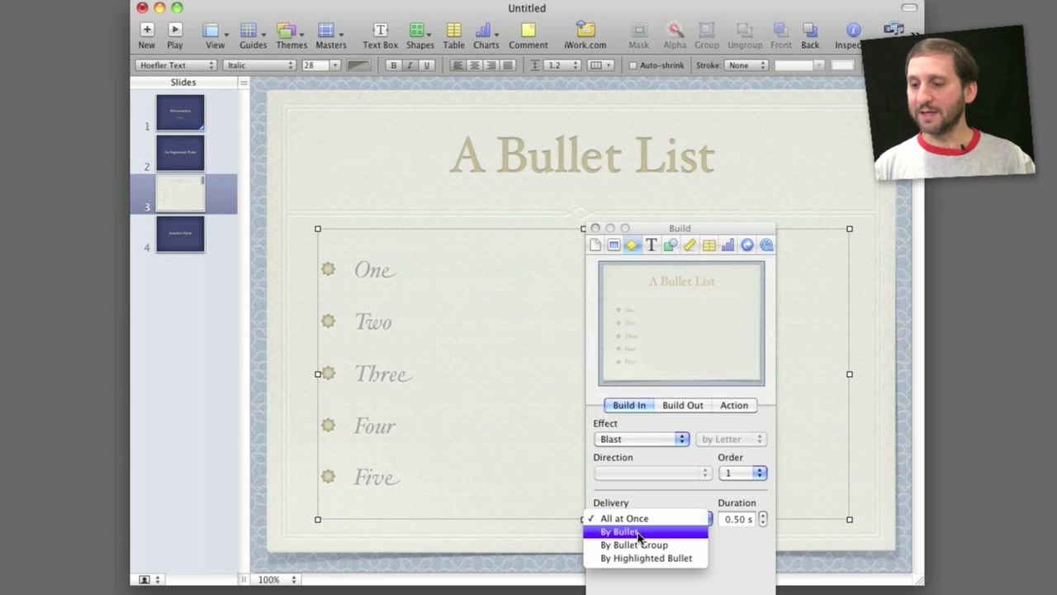
click(621, 531)
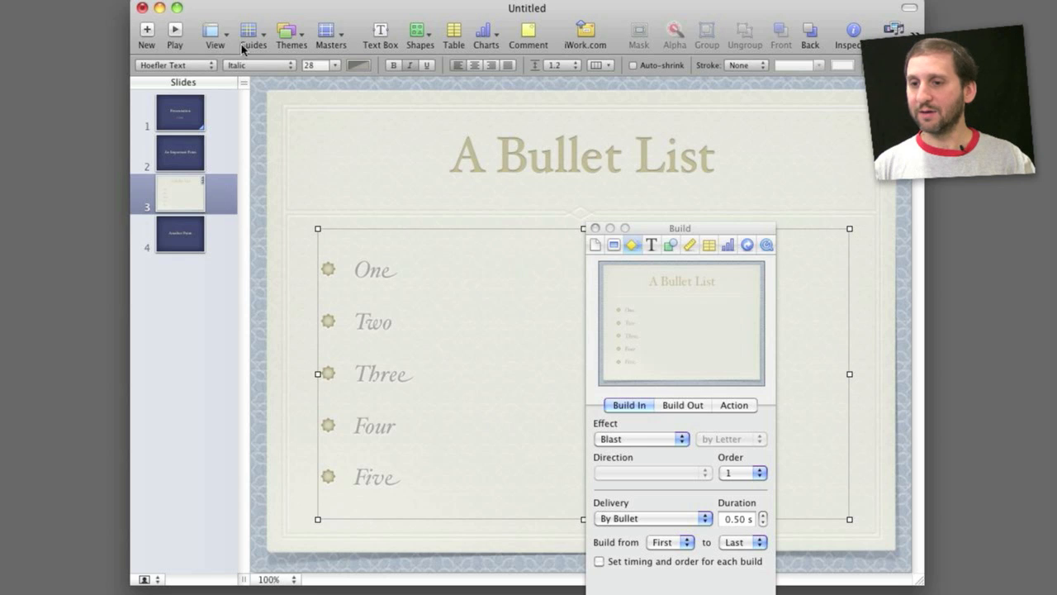
click(180, 235)
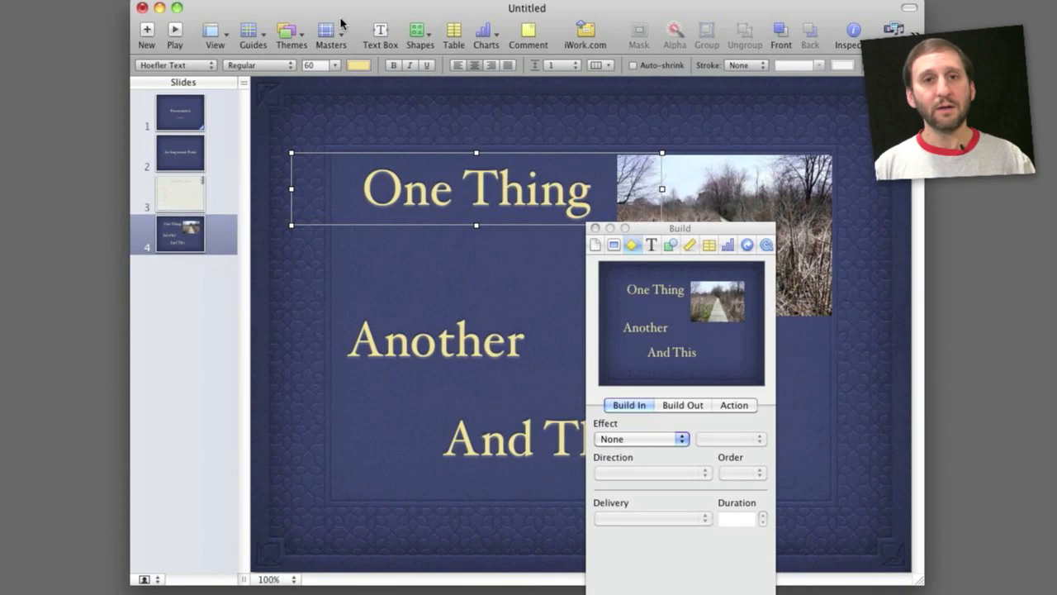
mouse_move(496, 211)
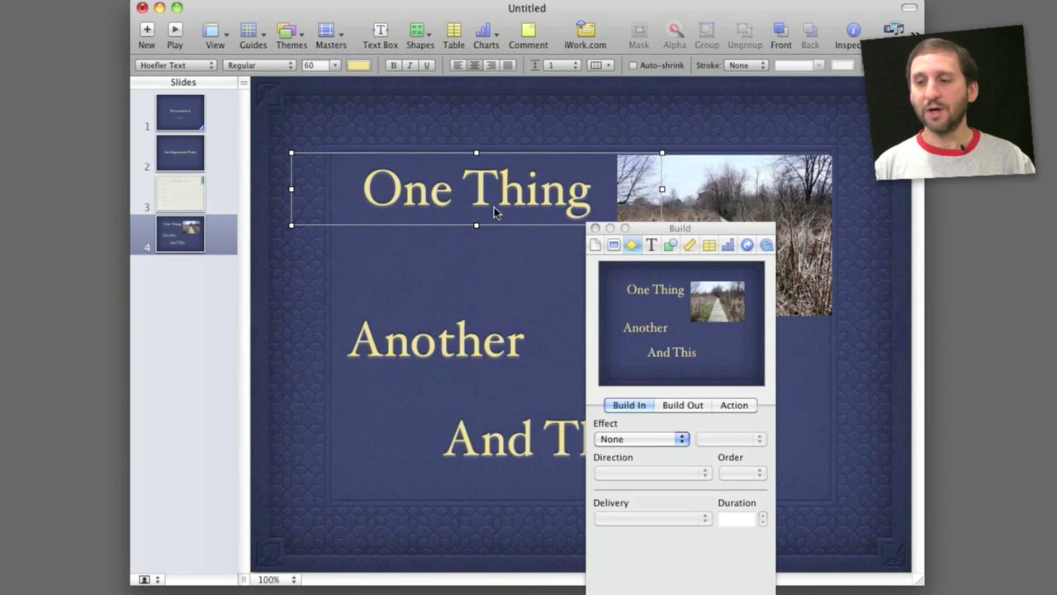
mouse_move(405, 372)
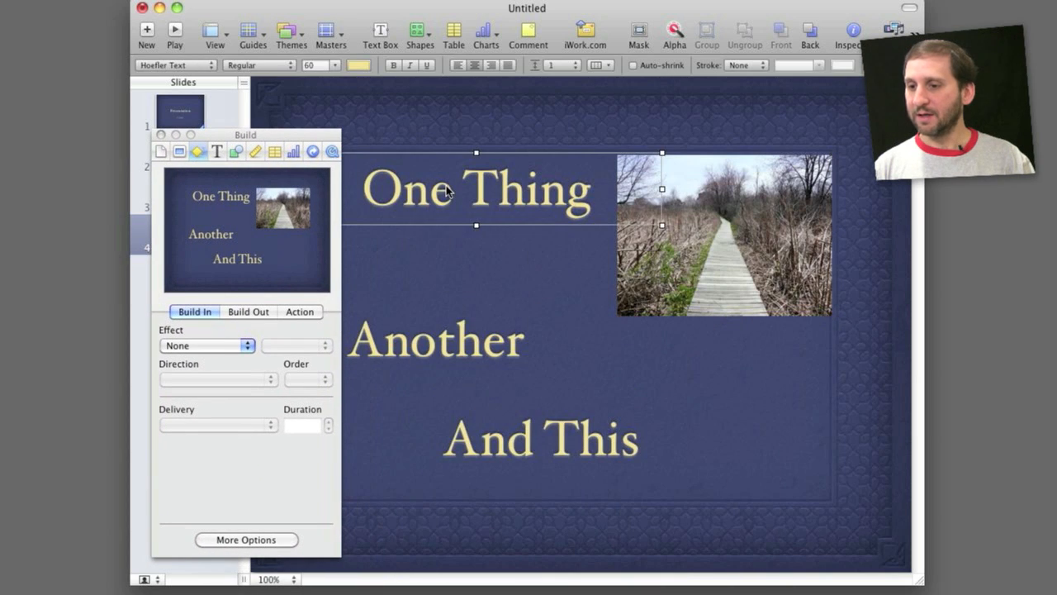
Give the One Thing title a Comet build-in effect
click(207, 345)
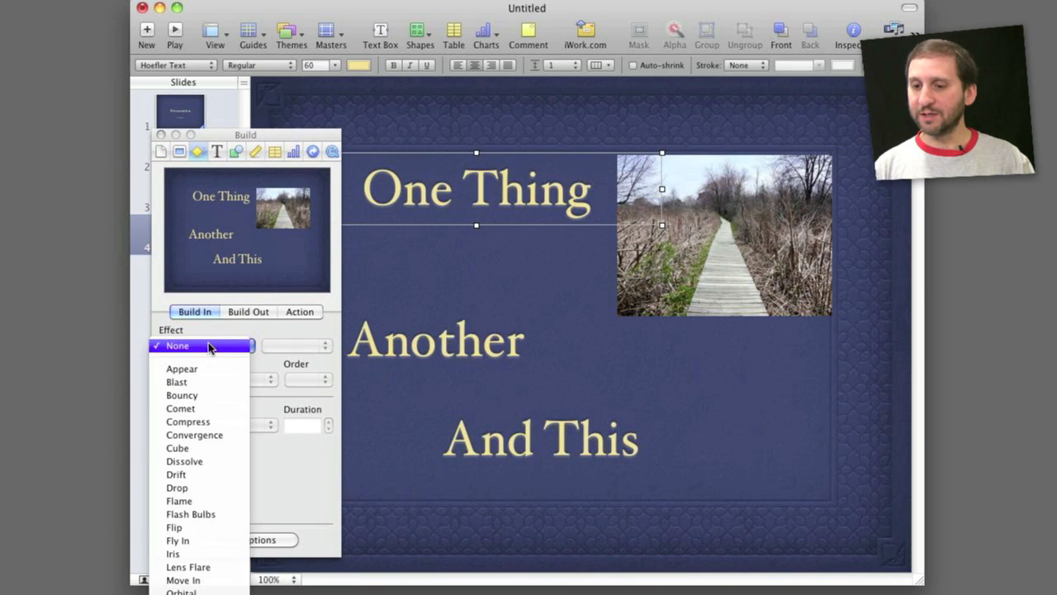
mouse_move(198, 381)
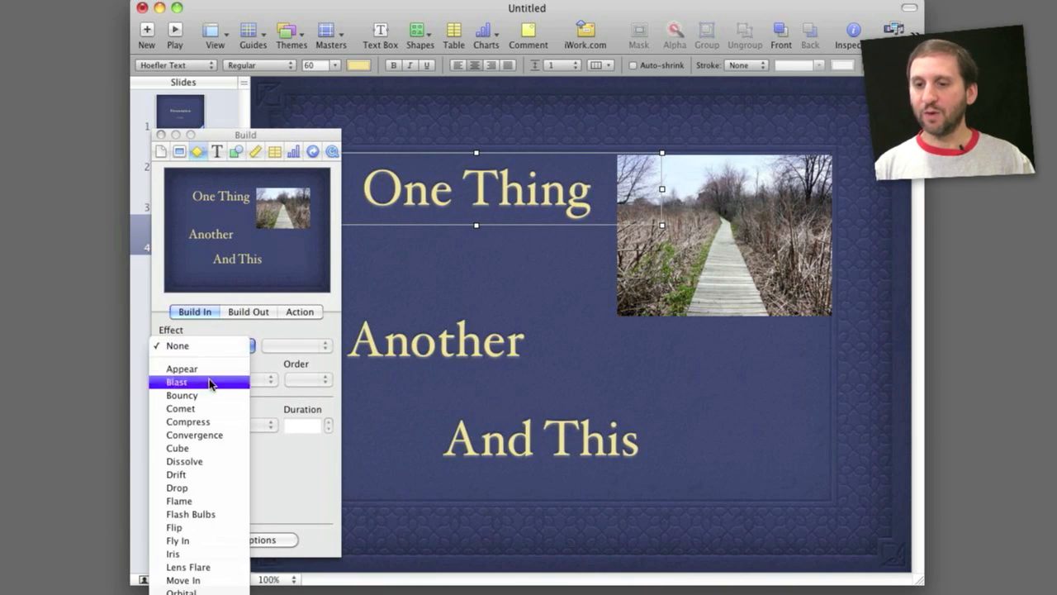
mouse_move(195, 434)
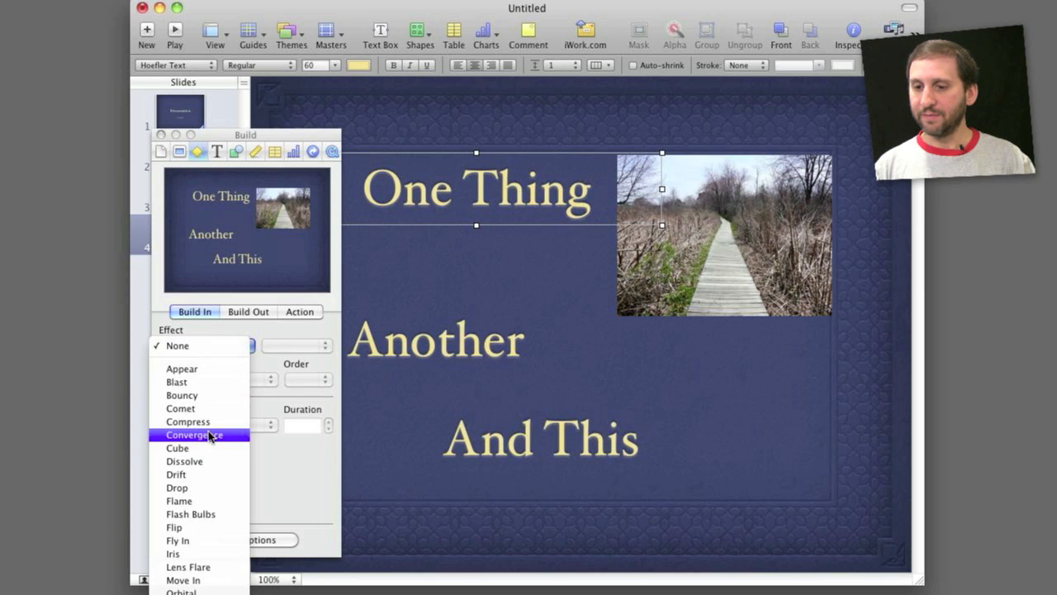
click(180, 408)
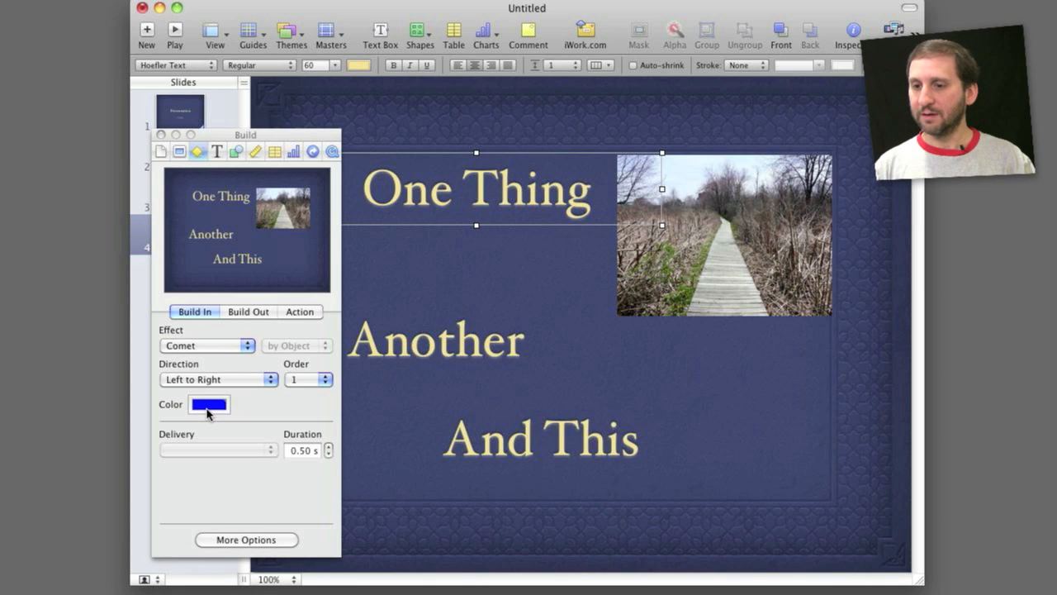
click(206, 345)
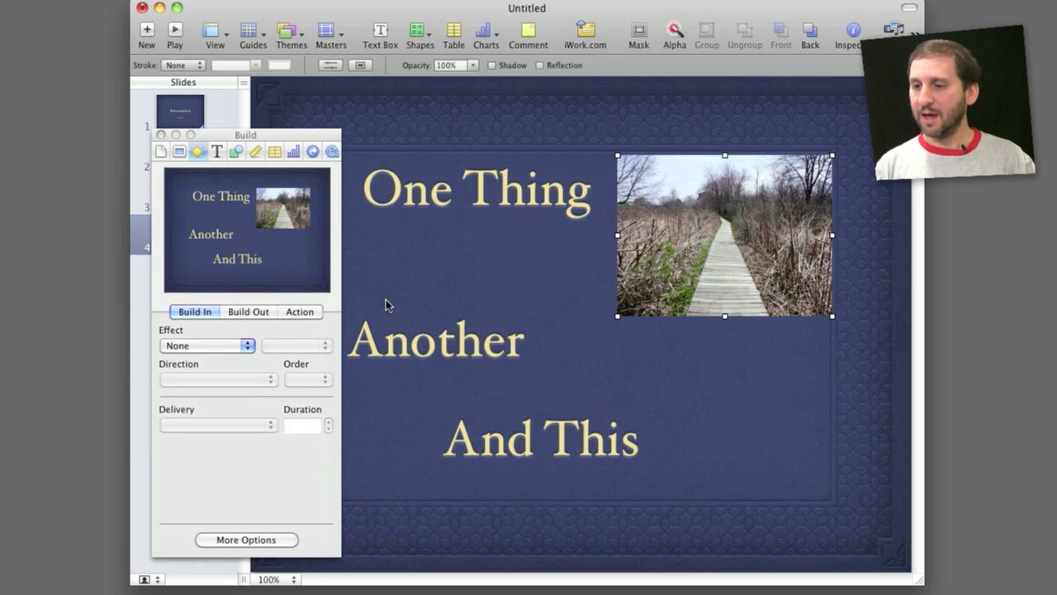
Give the boardwalk photo a Flip build-in effect from left to right
click(208, 346)
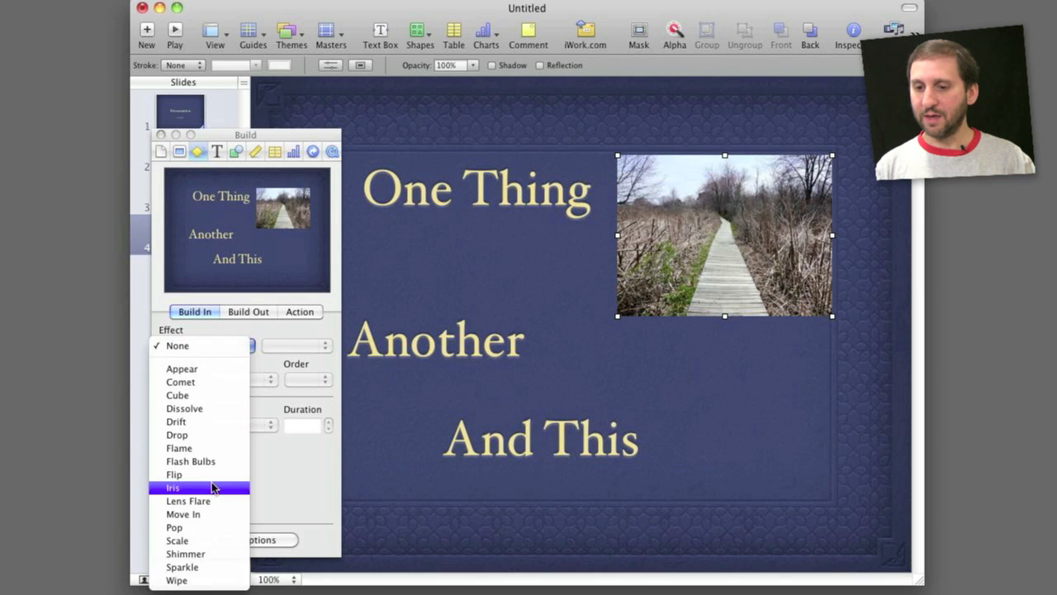
click(173, 475)
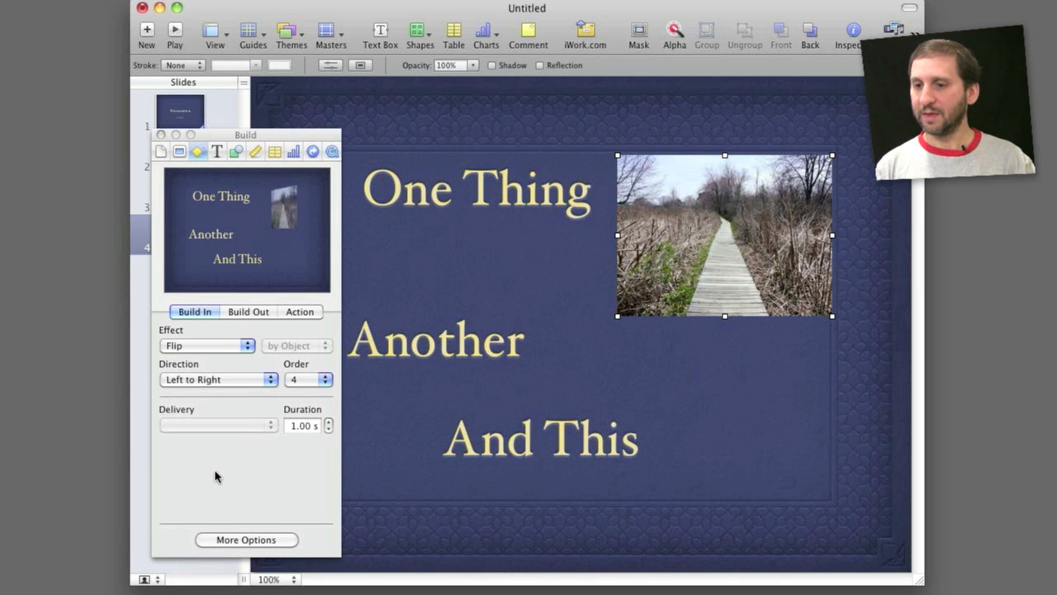
click(207, 345)
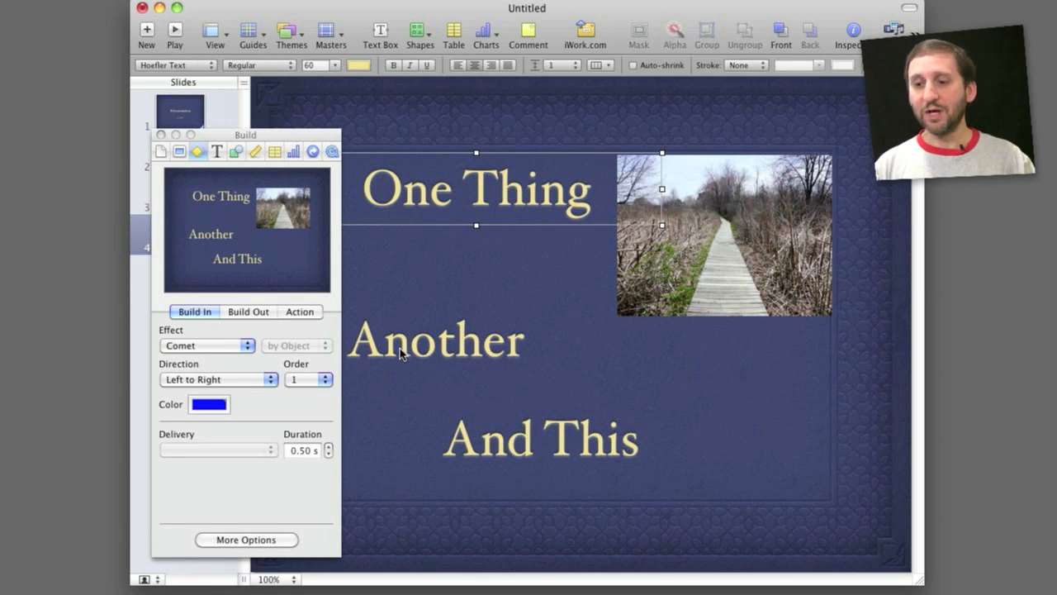
click(542, 438)
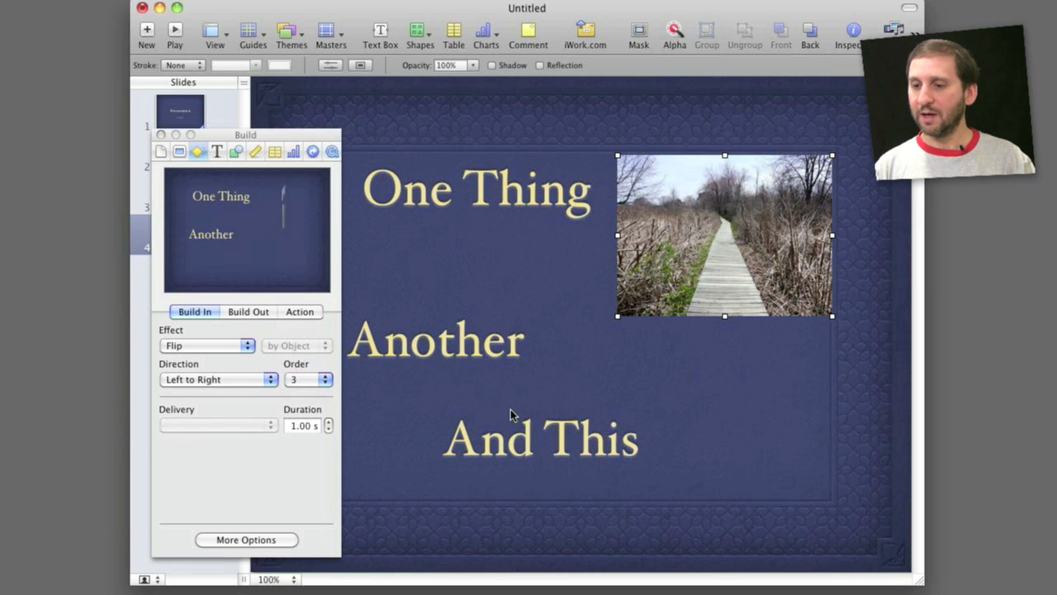
Set the boardwalk photo's build order to 3, after Another and before And This
click(540, 440)
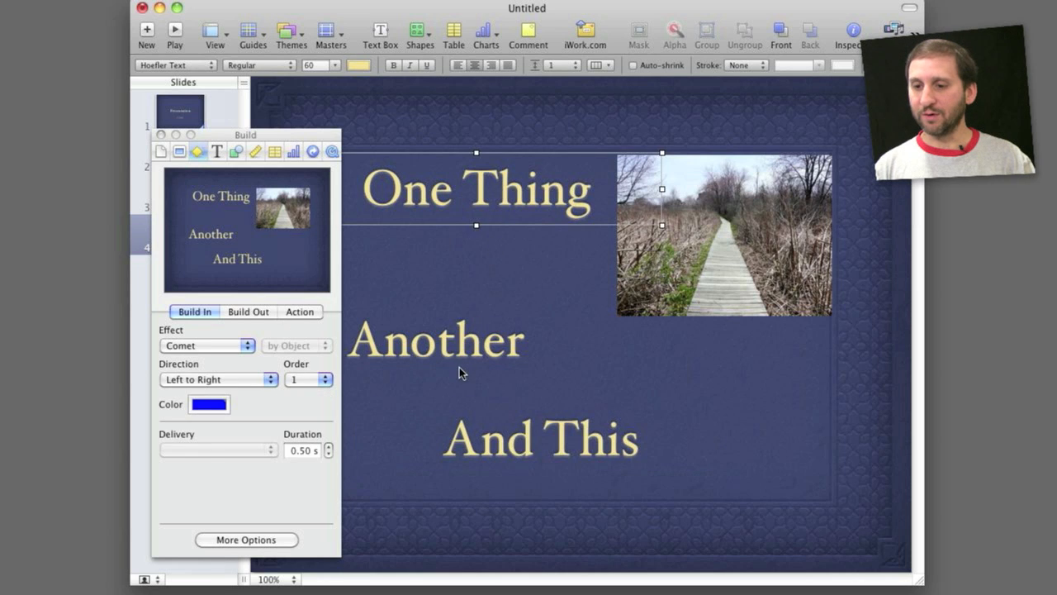
click(542, 439)
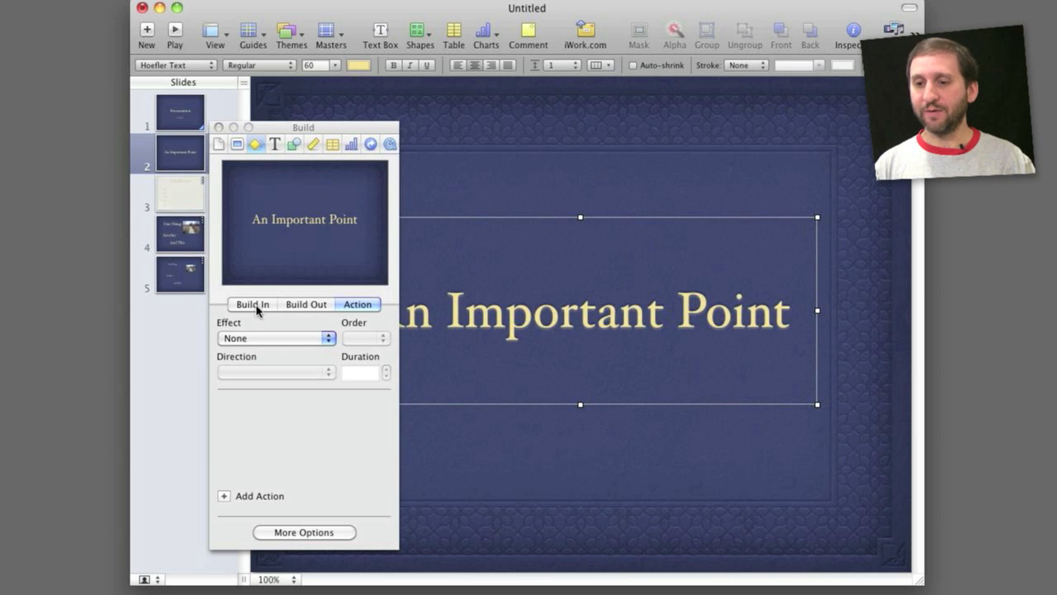
mouse_move(487, 312)
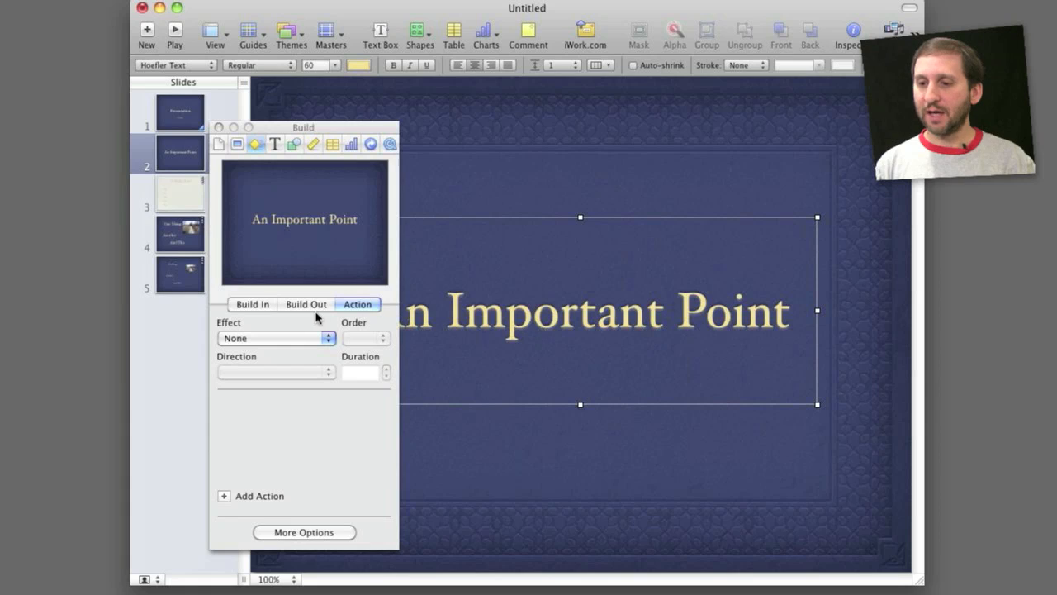
Give the An Important Point title a Scale action growing to about 127%
click(274, 337)
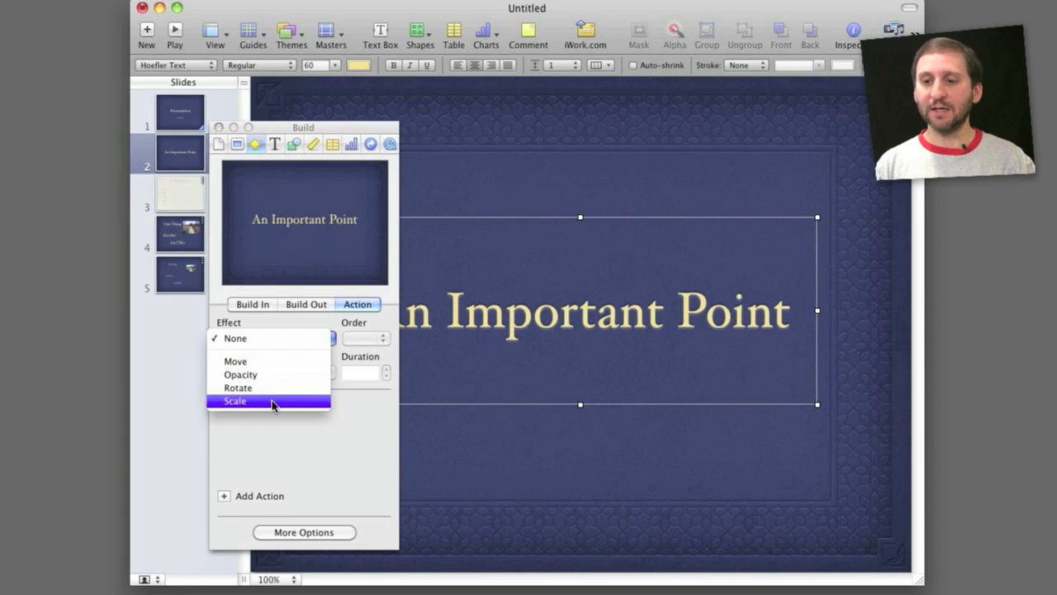
click(235, 401)
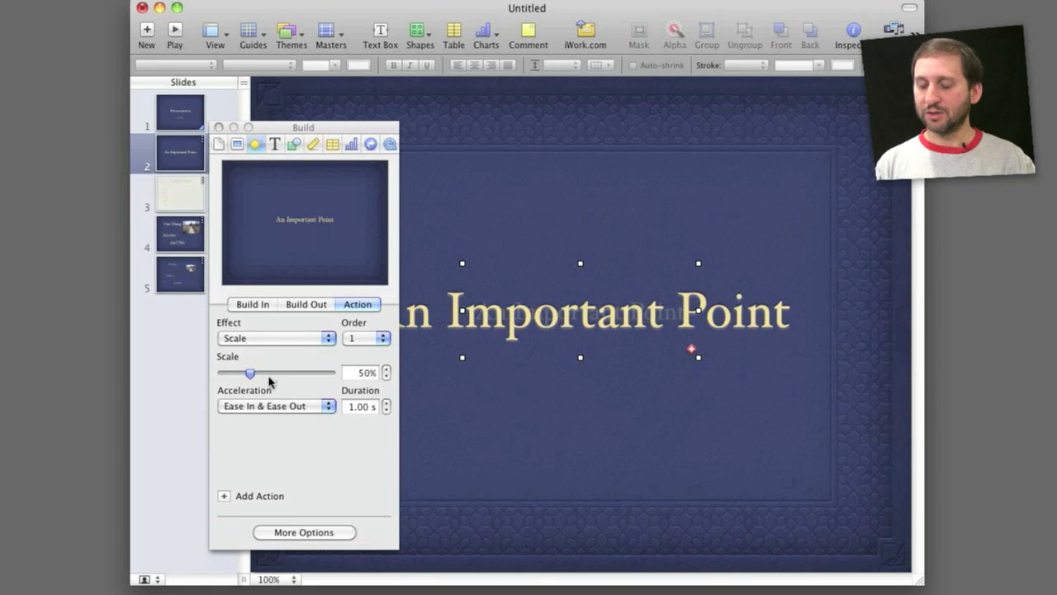
drag(251, 373, 277, 374)
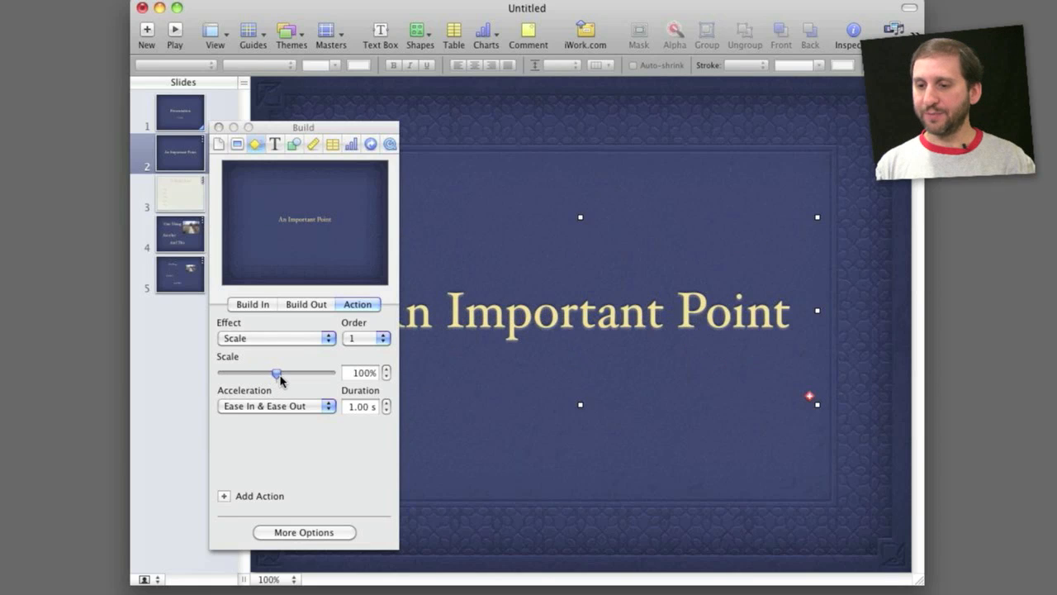
drag(278, 374, 293, 373)
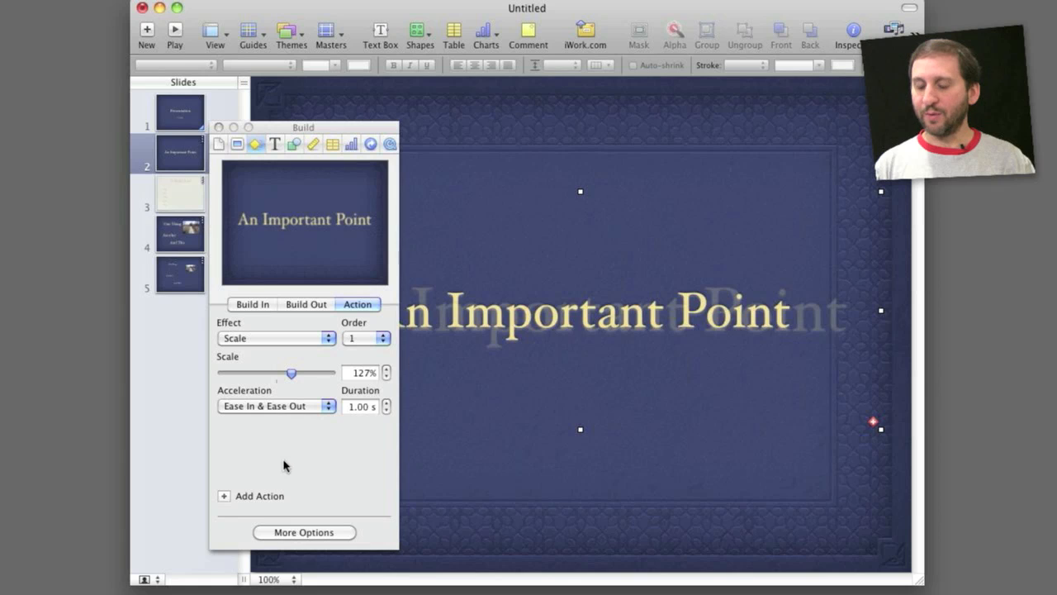
click(175, 30)
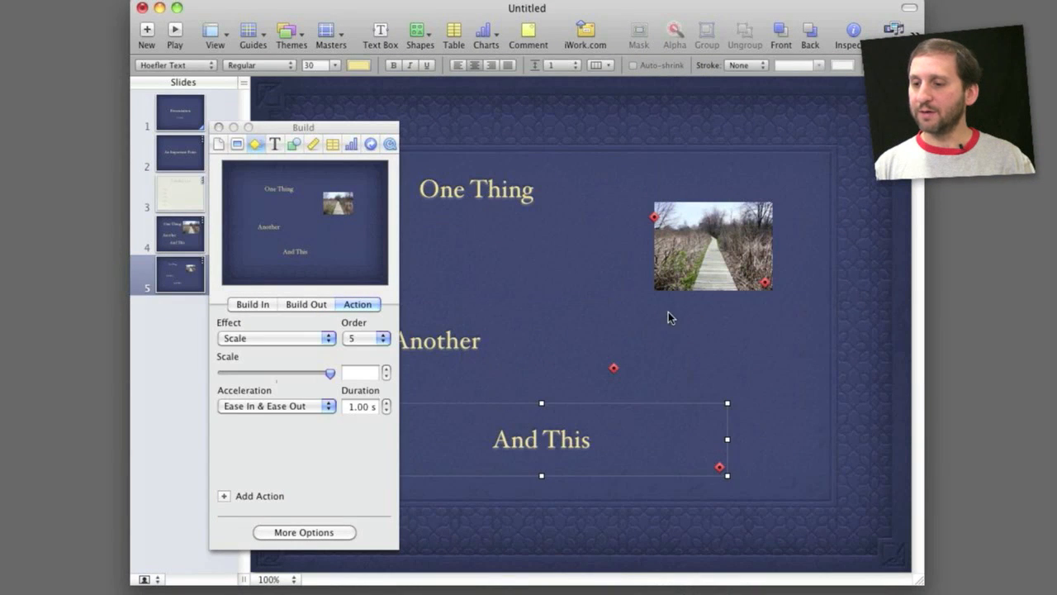
click(251, 304)
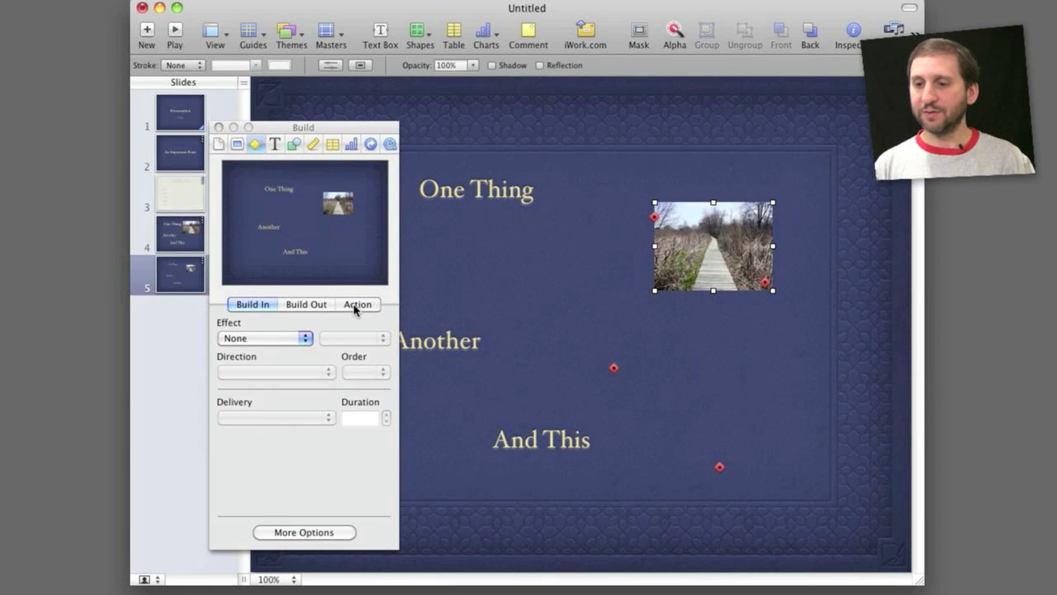
click(357, 304)
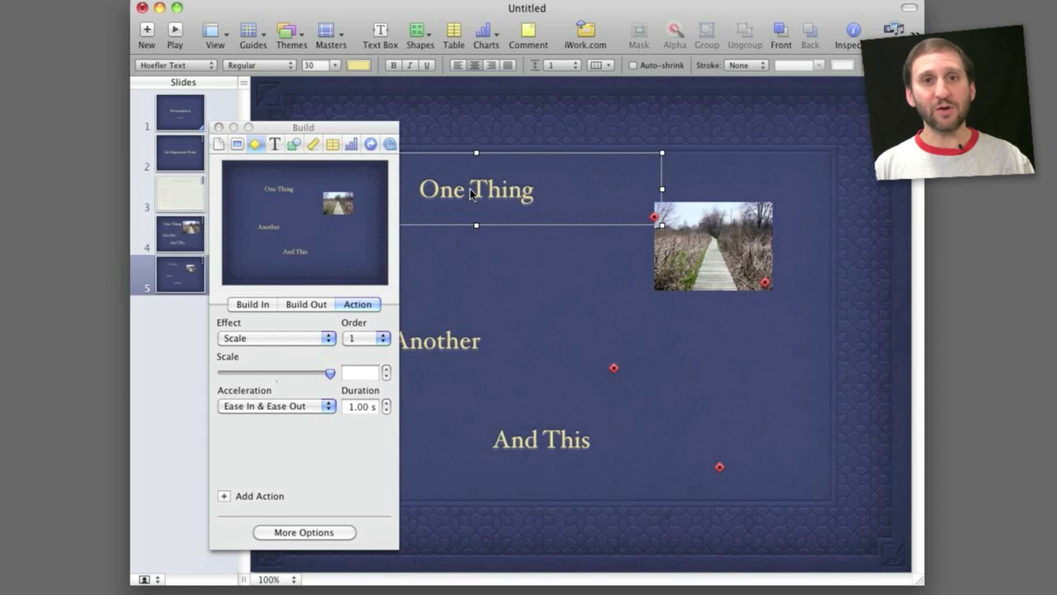
mouse_move(230, 487)
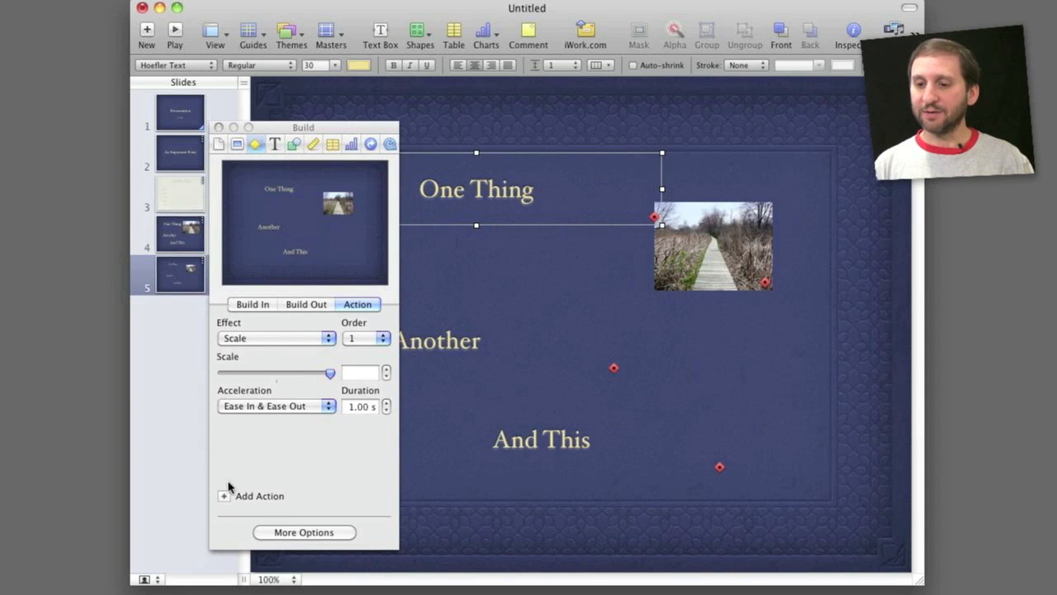
mouse_move(277, 545)
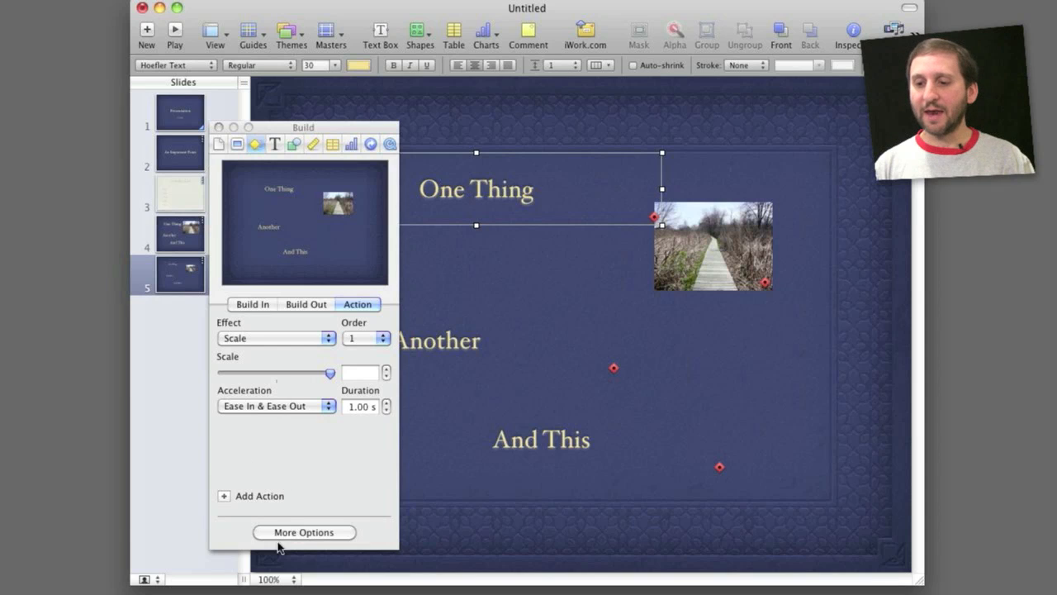
mouse_move(304, 532)
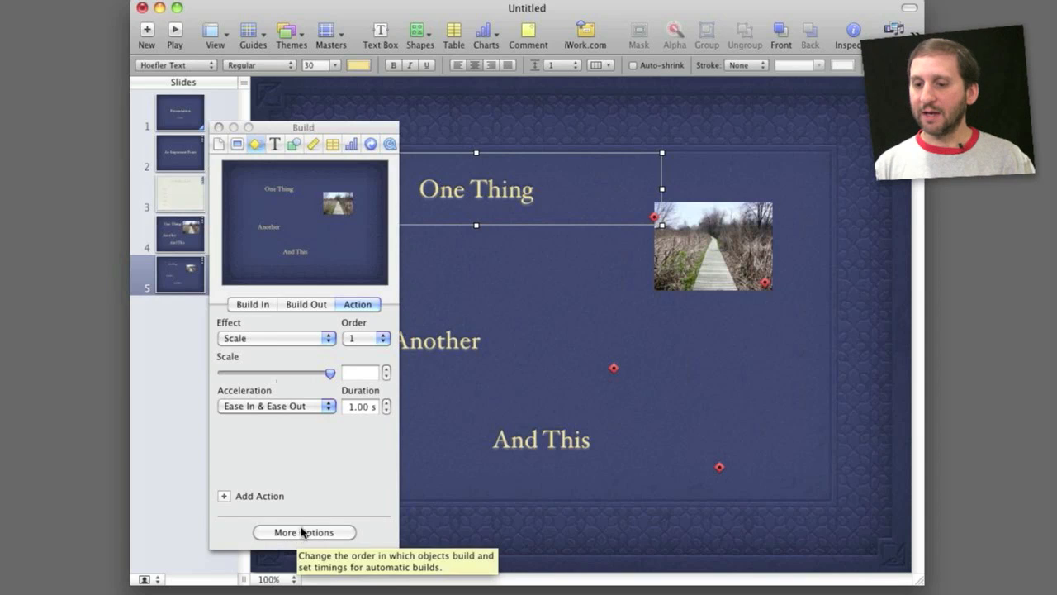
Show the Build Order drawer listing slide 5's eight Scale actions
click(304, 532)
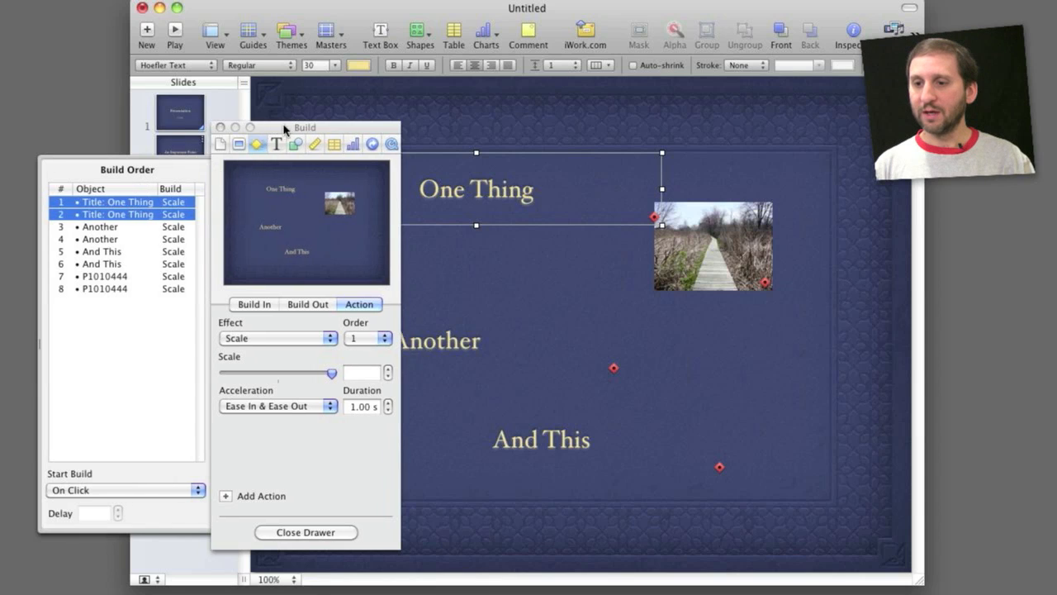
drag(304, 127, 415, 127)
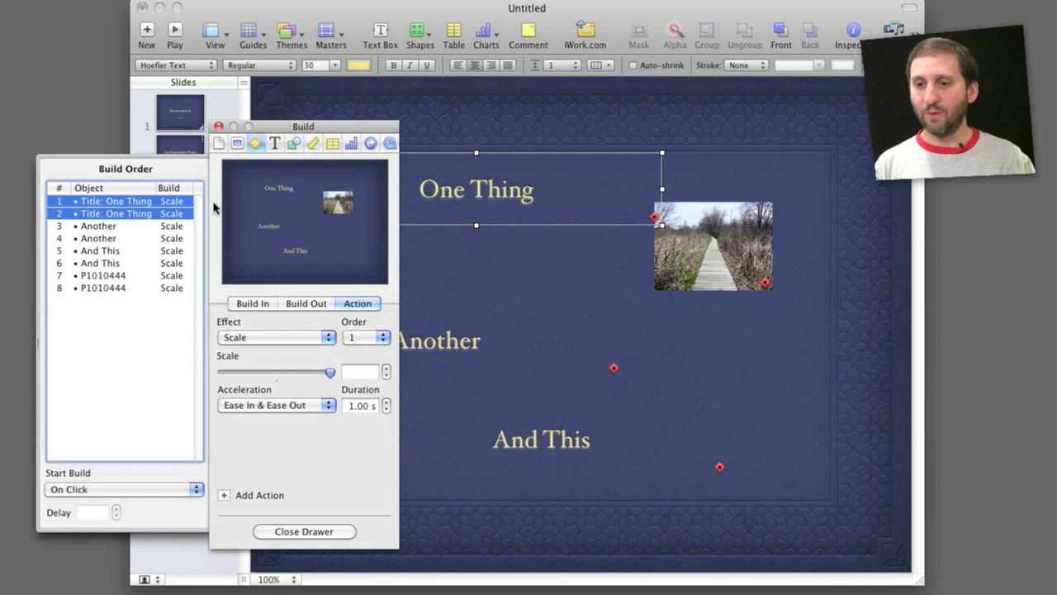
mouse_move(100, 224)
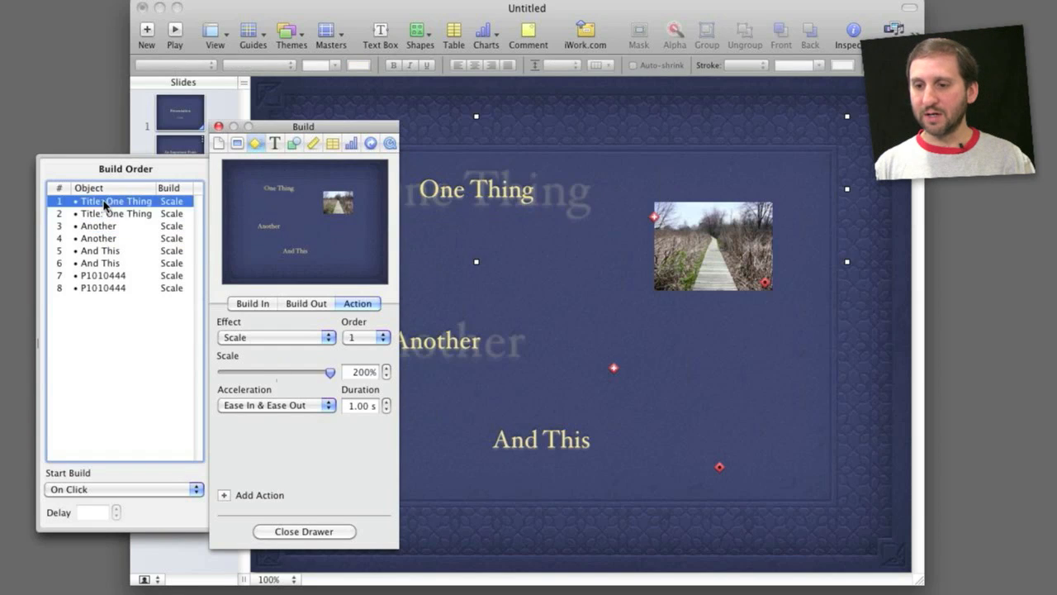
Preview One Thing scaling back to 100% and Another scaling to 200% then 100%
click(115, 213)
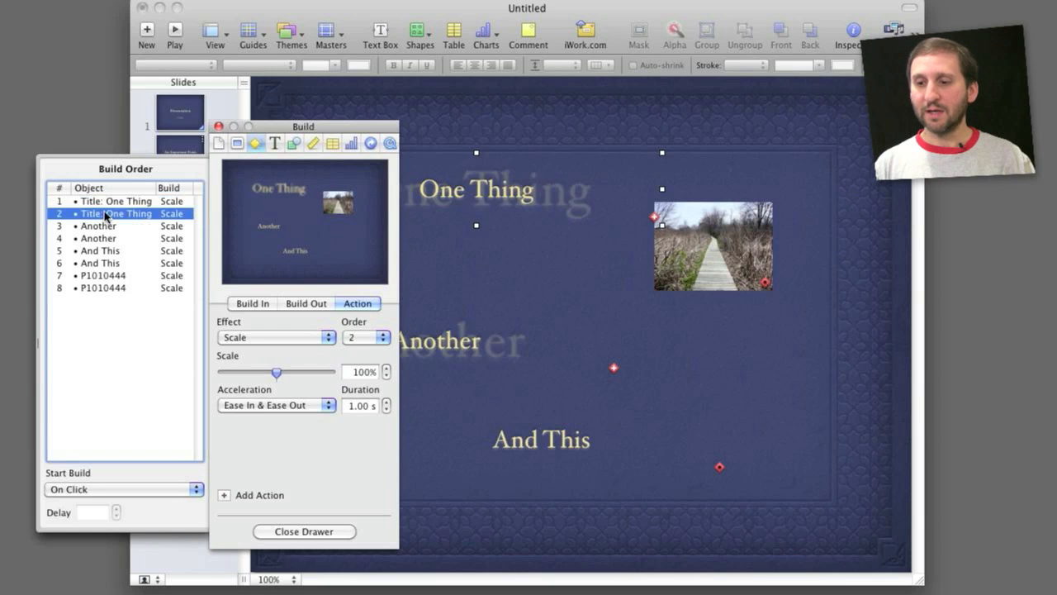
click(99, 224)
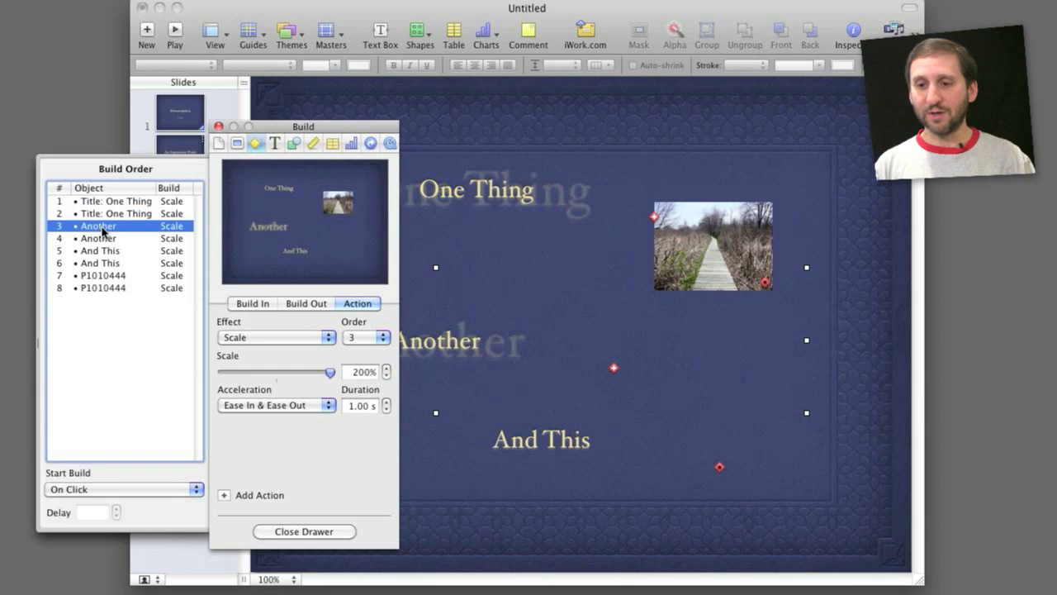
click(100, 238)
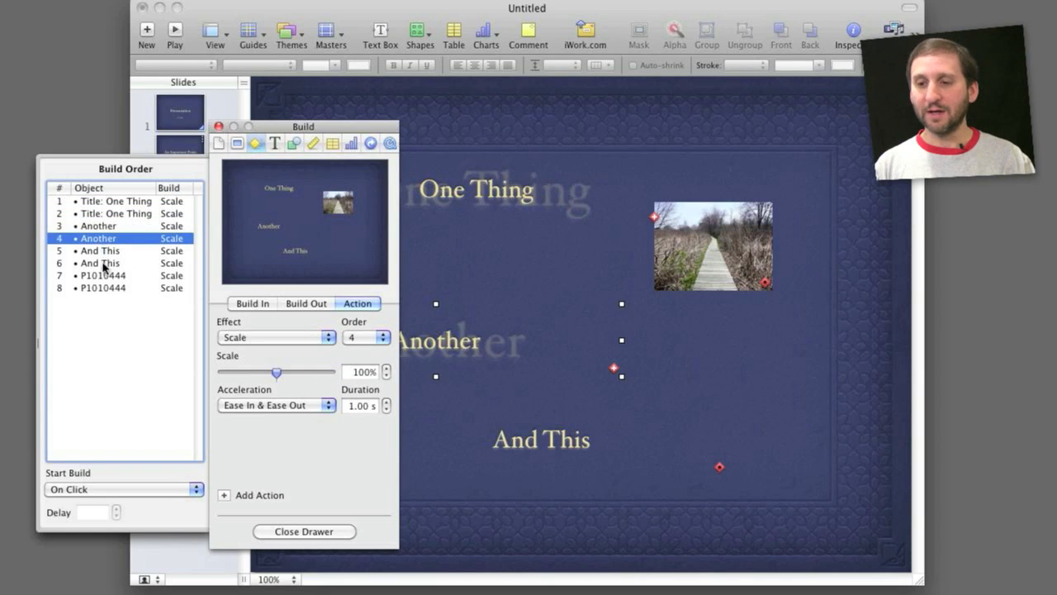